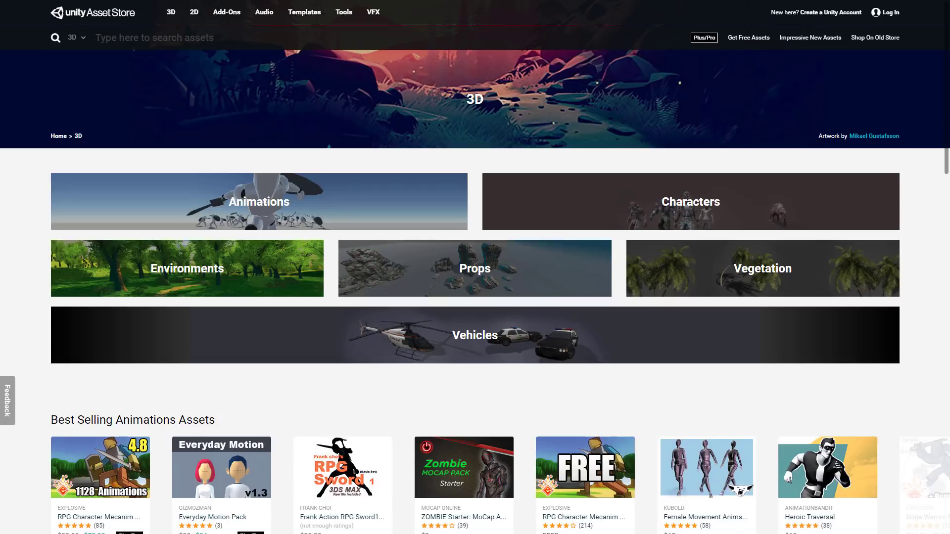
{"action": "mouse_move", "coordinate": [52, 109]}
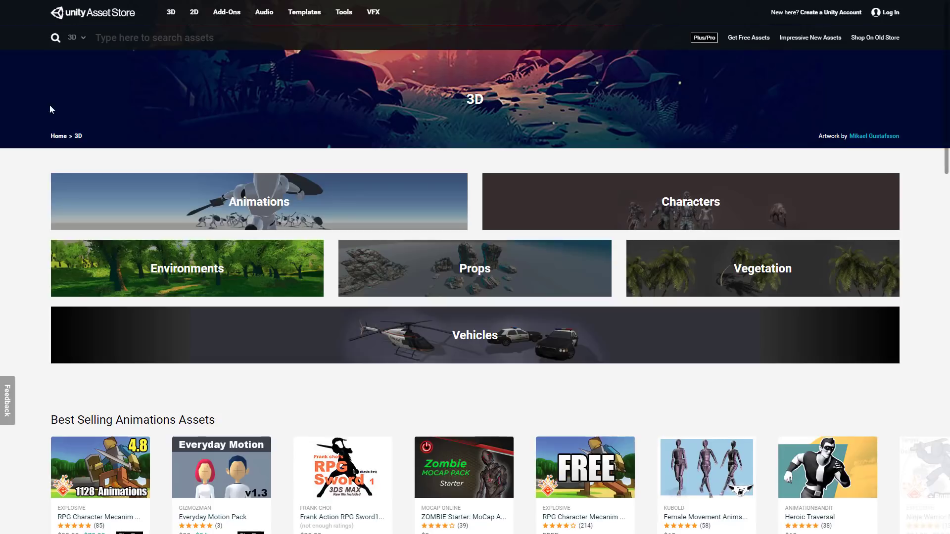
Search the 3D assets for 'goat' and restrict the price range to free, leaving zero results
{"action": "left_click", "coordinate": [170, 12]}
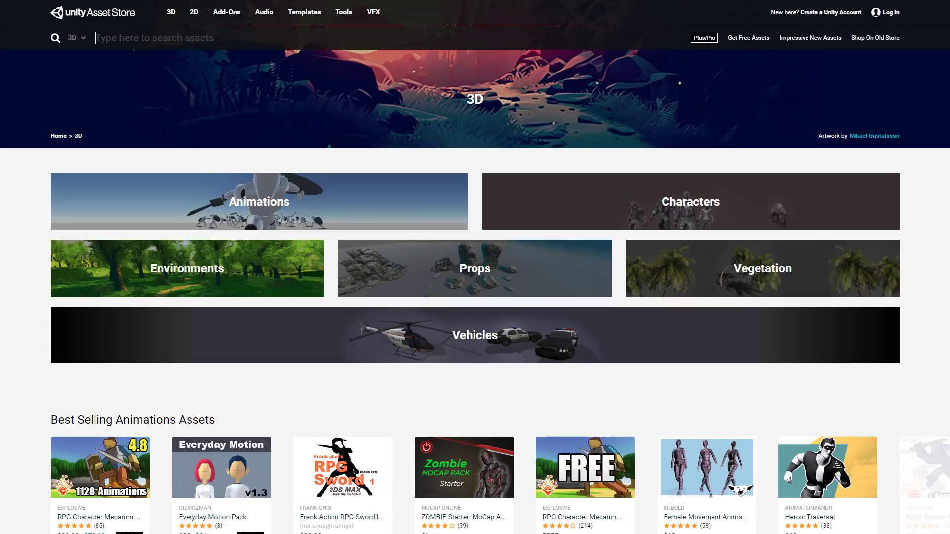
{"action": "type", "text": "goat"}
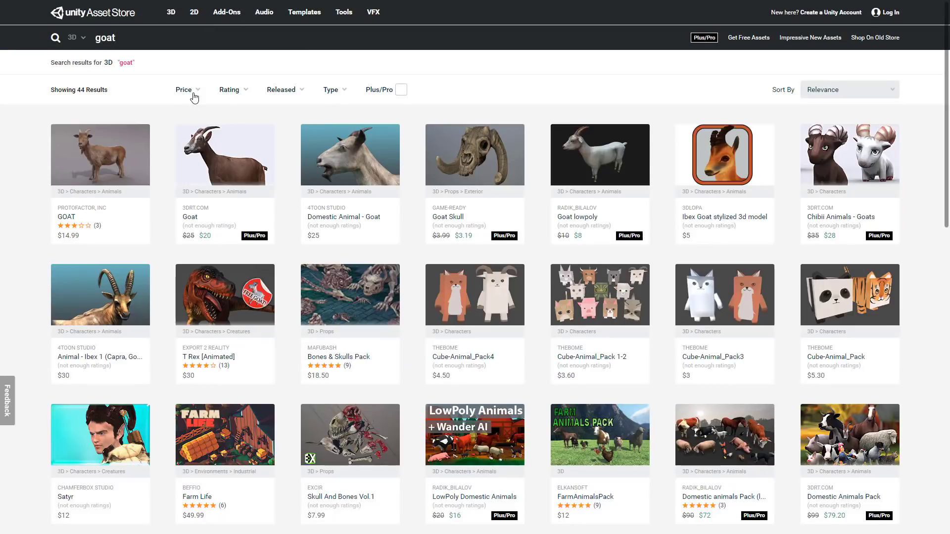
{"action": "left_click", "coordinate": [184, 89]}
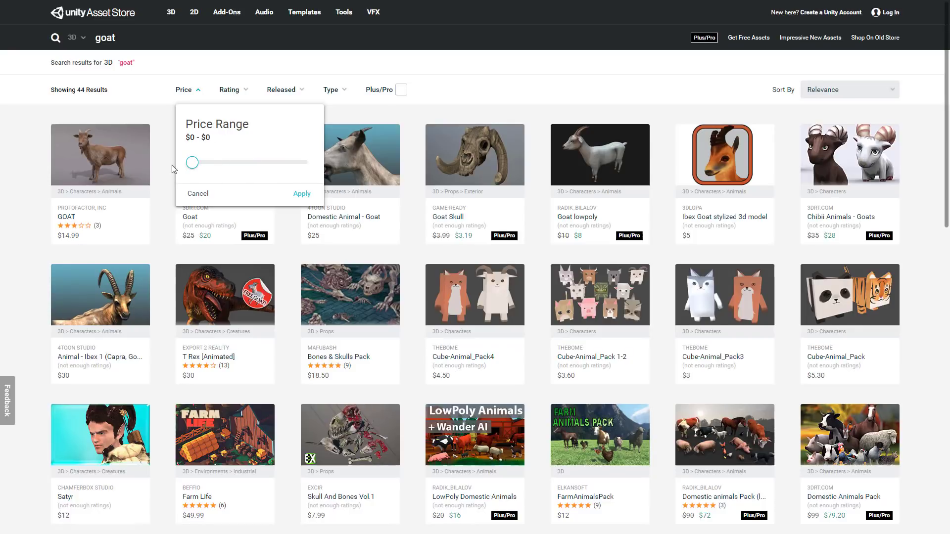
{"action": "left_click", "coordinate": [301, 194]}
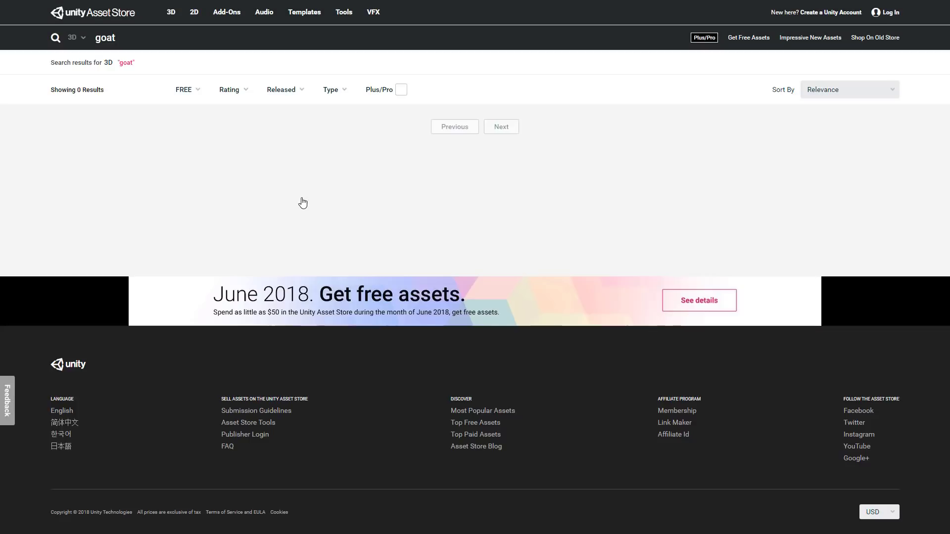
{"action": "mouse_move", "coordinate": [449, 228]}
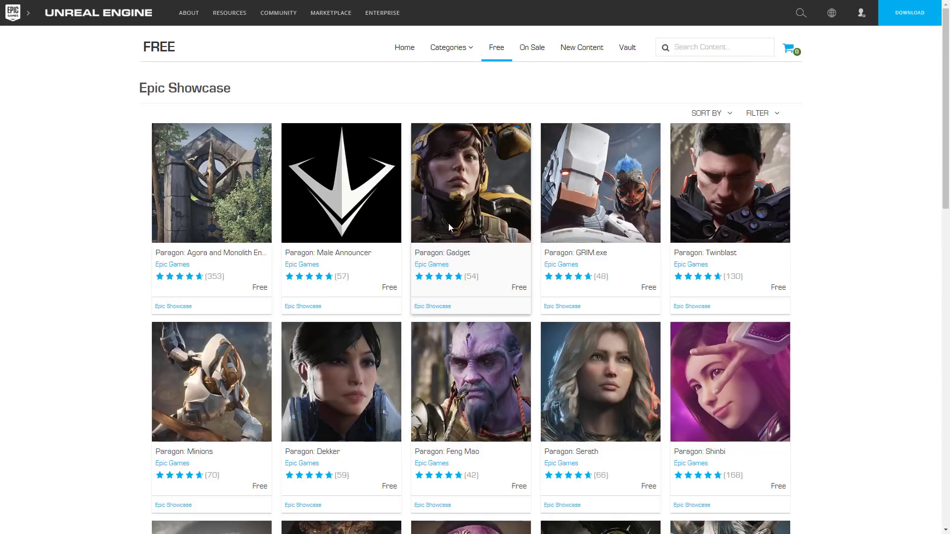
{"action": "mouse_move", "coordinate": [543, 327]}
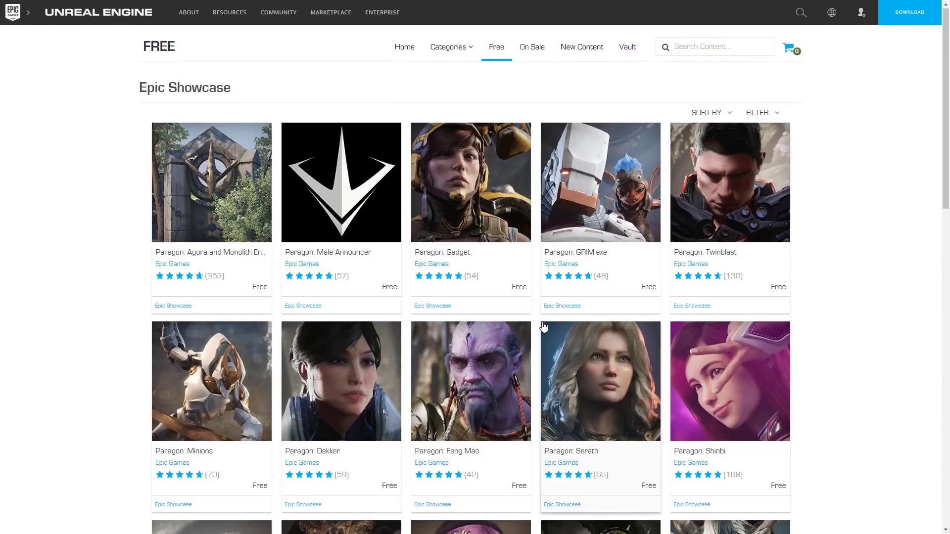
{"action": "scroll", "scroll_direction": "down", "scroll_amount": 3}
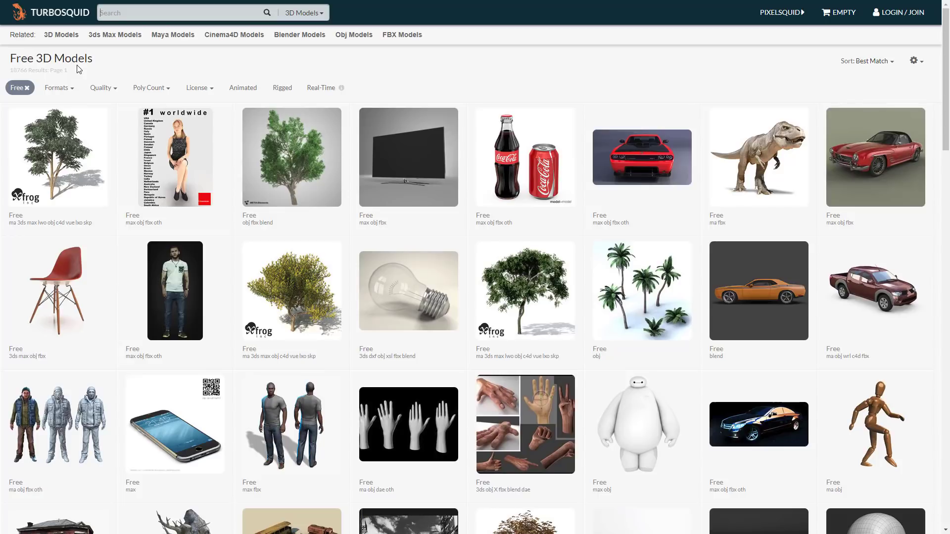
{"action": "mouse_move", "coordinate": [627, 448]}
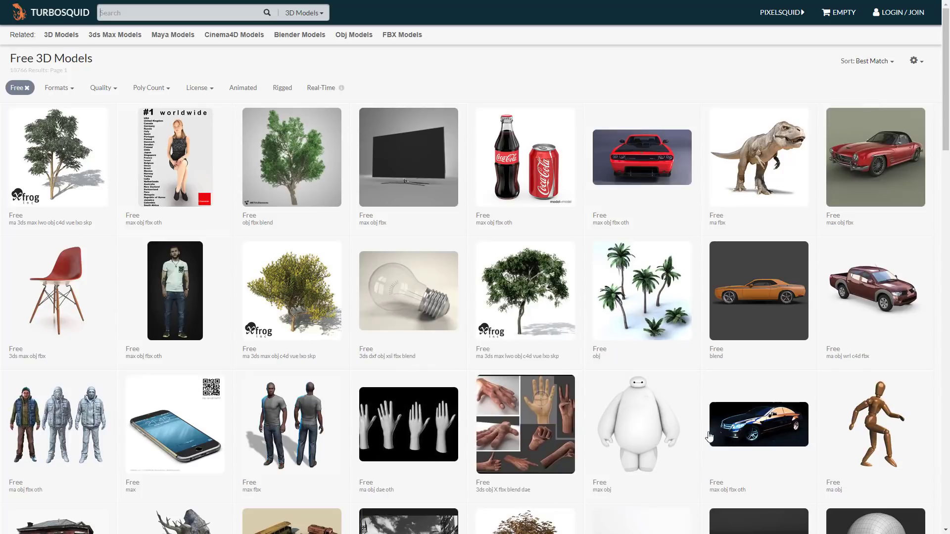
{"action": "mouse_move", "coordinate": [934, 388]}
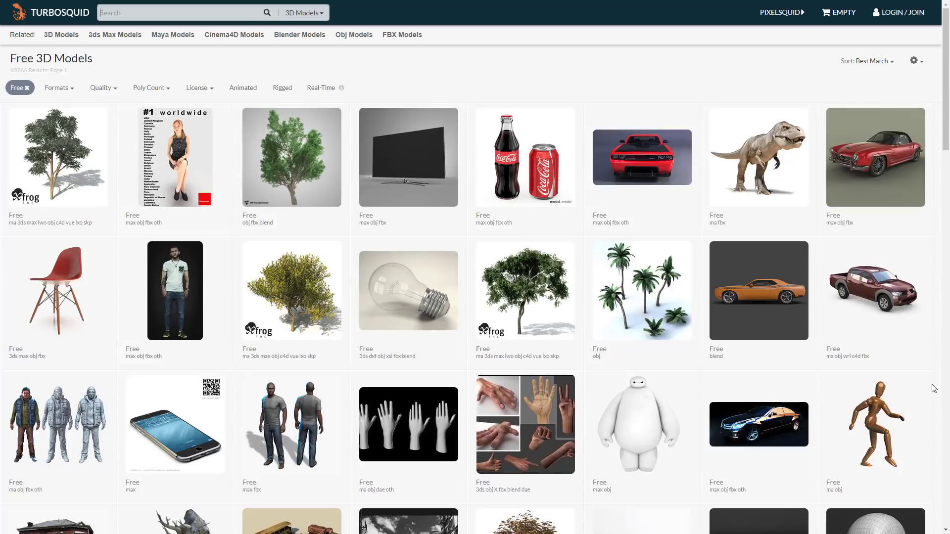
{"action": "mouse_move", "coordinate": [571, 201]}
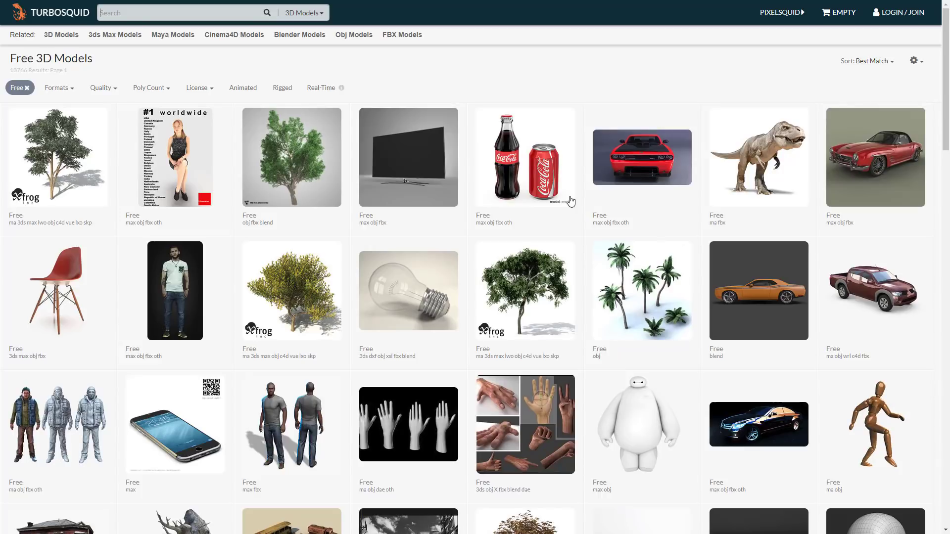
{"action": "mouse_move", "coordinate": [643, 300]}
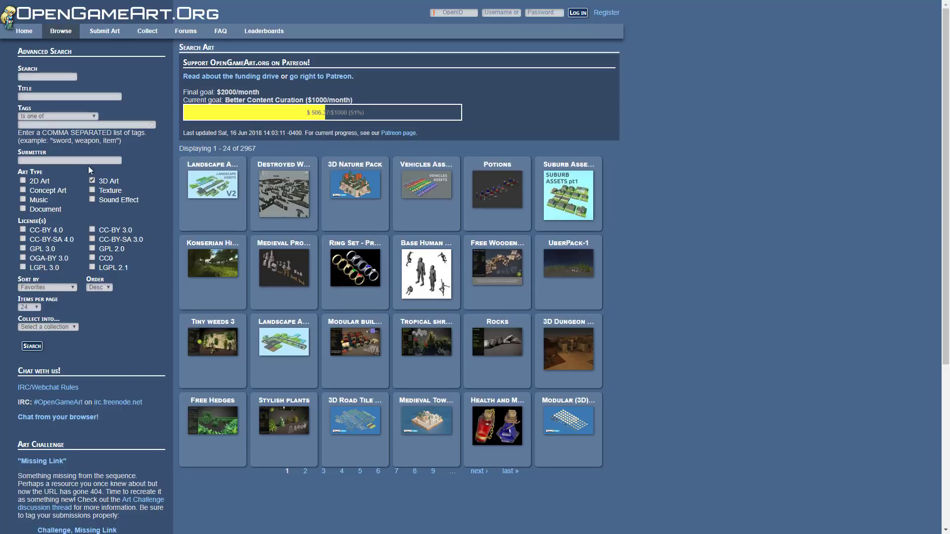
{"action": "mouse_move", "coordinate": [412, 271]}
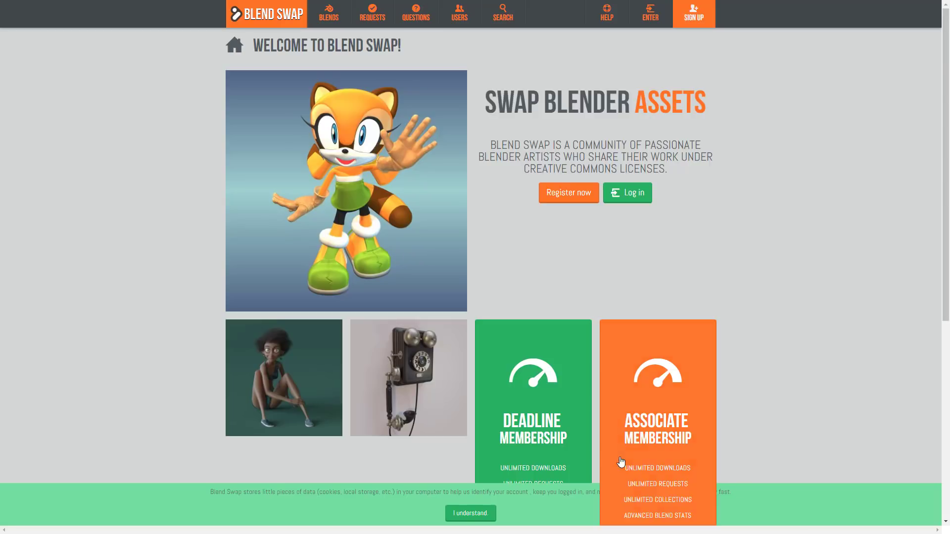
{"action": "scroll", "scroll_direction": "down", "scroll_amount": 3}
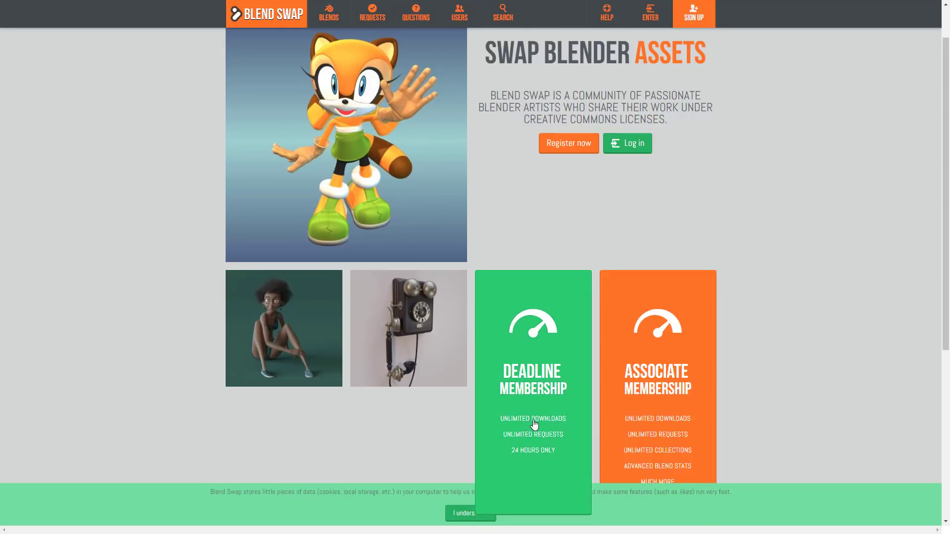
{"action": "mouse_move", "coordinate": [543, 436]}
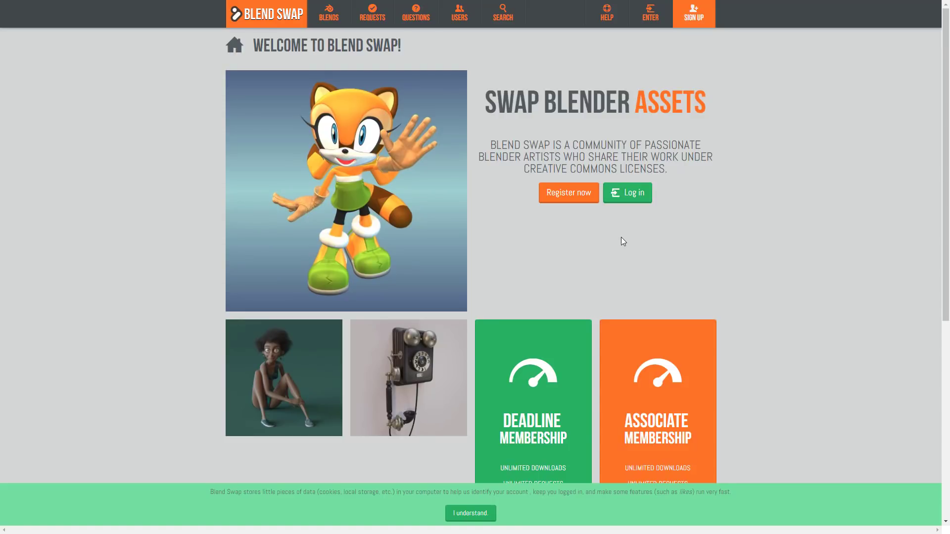
{"action": "mouse_move", "coordinate": [362, 191]}
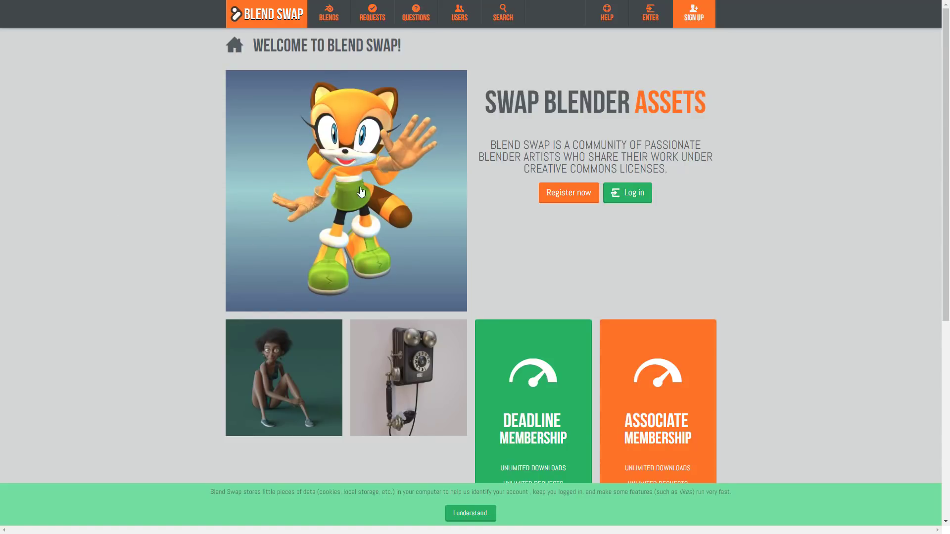
{"action": "mouse_move", "coordinate": [541, 156]}
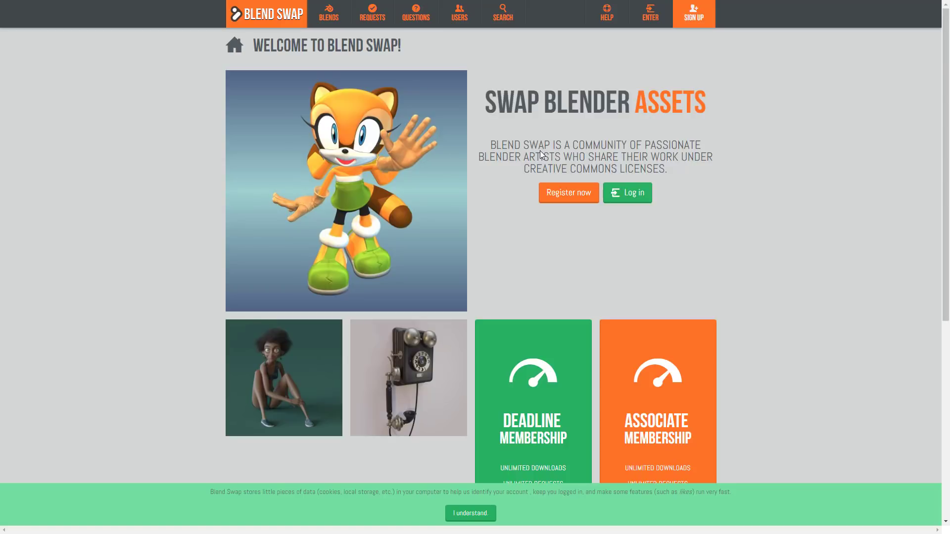
{"action": "mouse_move", "coordinate": [617, 167]}
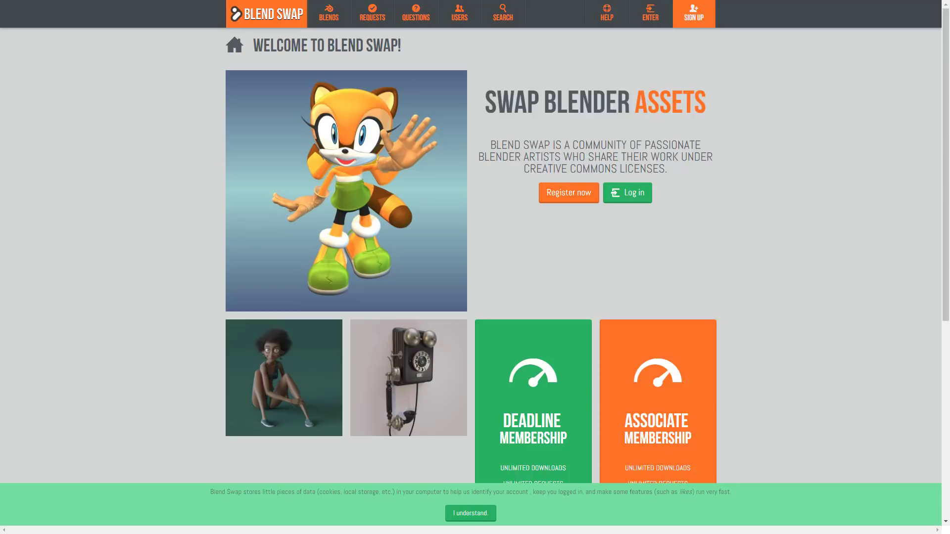
{"action": "mouse_move", "coordinate": [786, 264]}
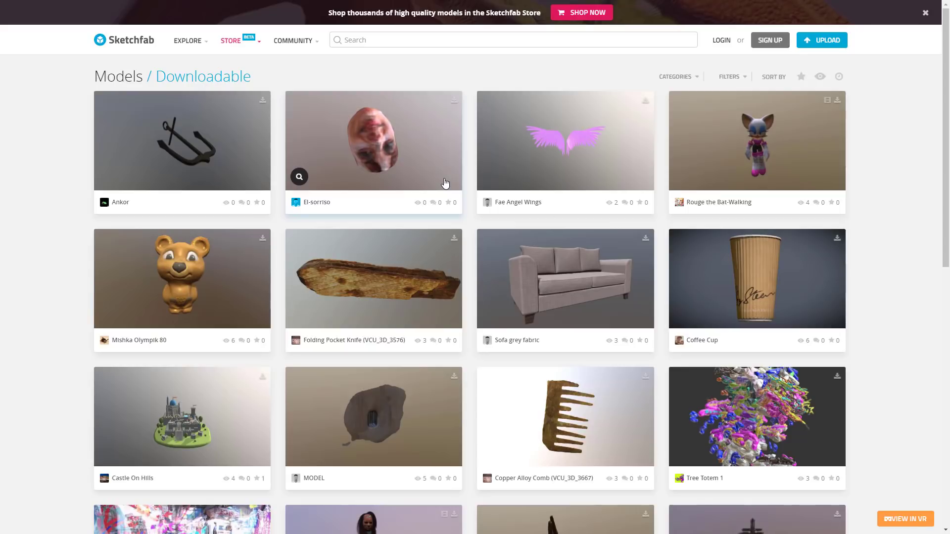
{"action": "mouse_move", "coordinate": [382, 288]}
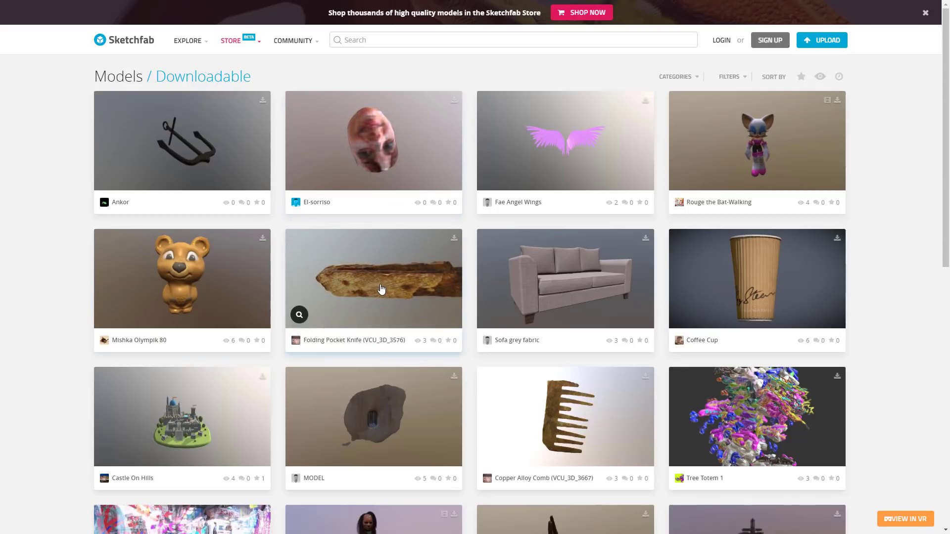
{"action": "mouse_move", "coordinate": [534, 260]}
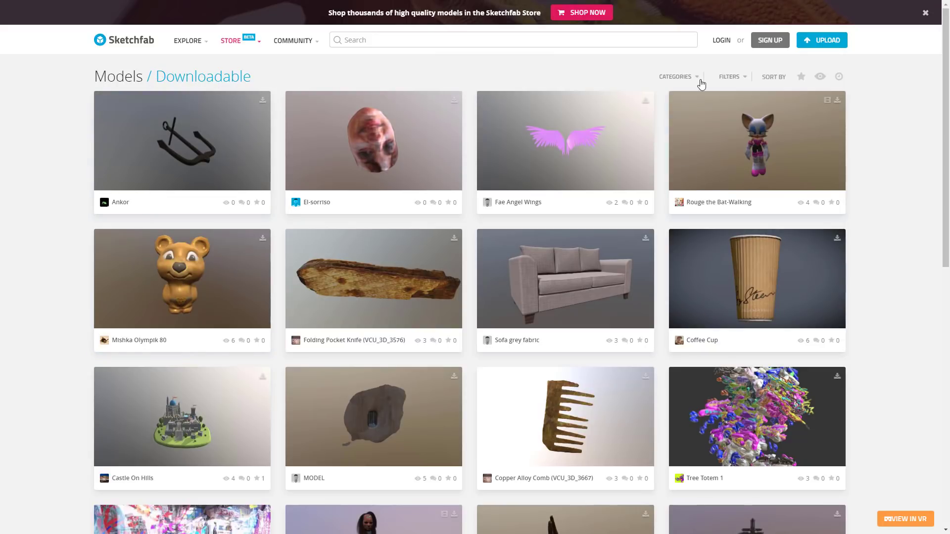
{"action": "left_click", "coordinate": [730, 77]}
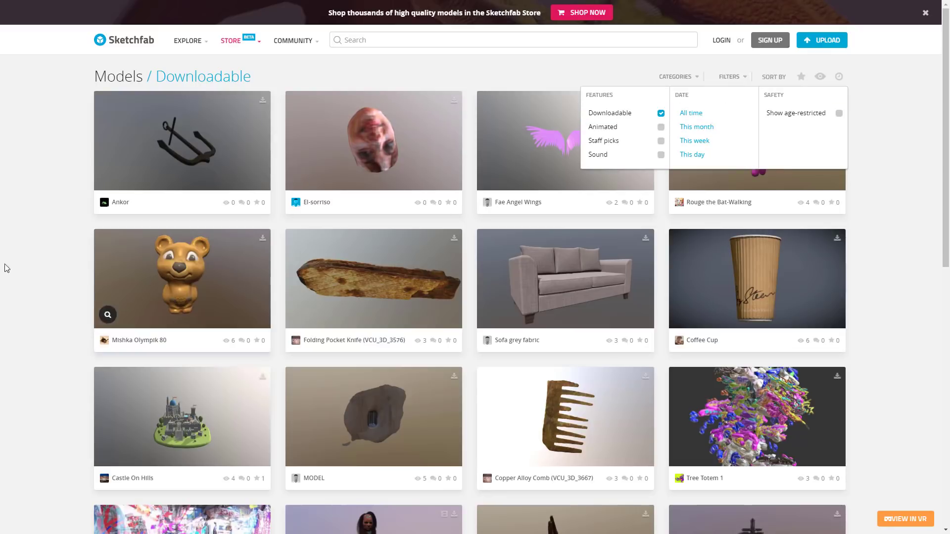
{"action": "scroll", "scroll_direction": "down", "scroll_amount": 3}
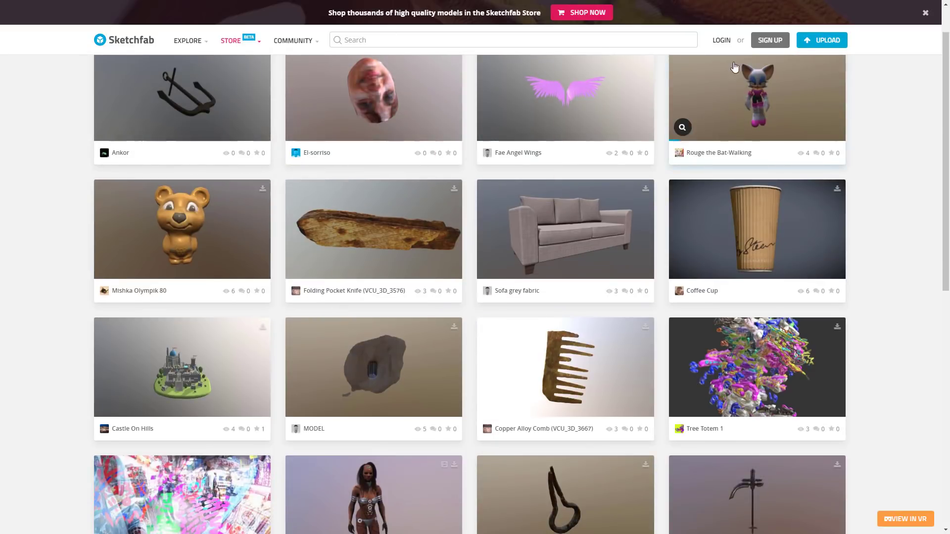
{"action": "scroll", "scroll_direction": "down", "scroll_amount": 3}
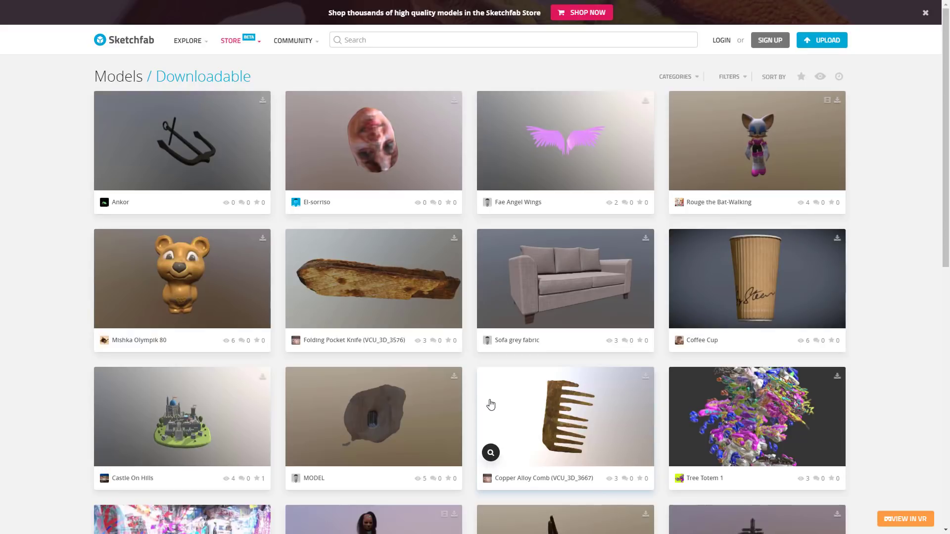
{"action": "mouse_move", "coordinate": [431, 416]}
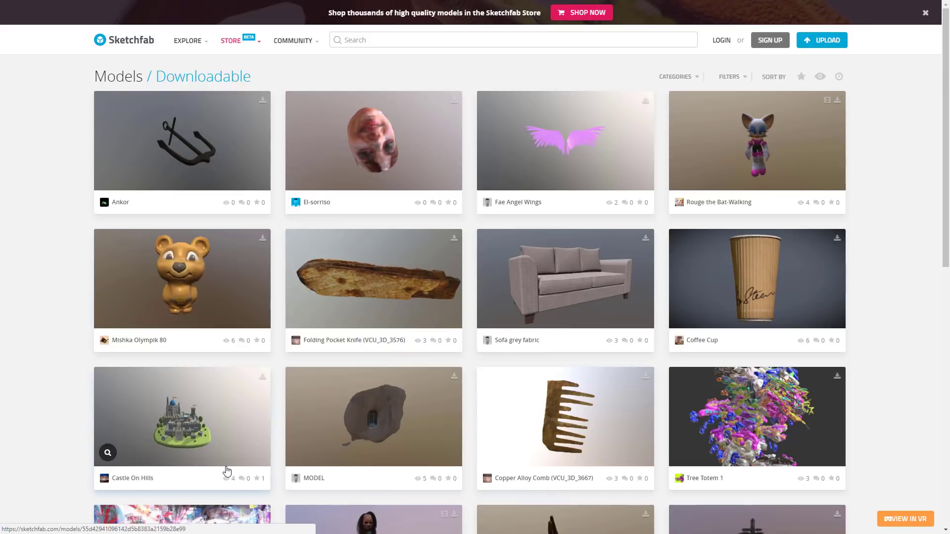
{"action": "mouse_move", "coordinate": [52, 392]}
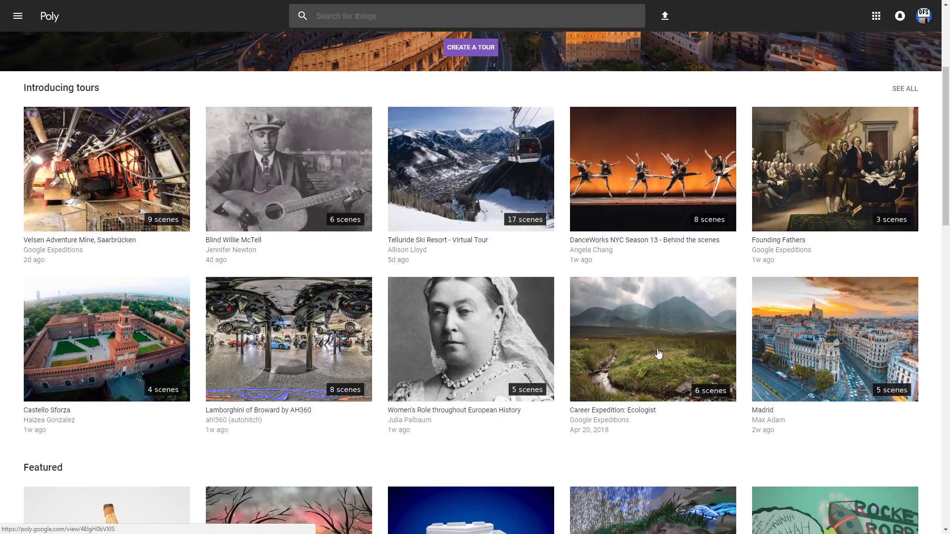
{"action": "scroll", "scroll_direction": "down", "scroll_amount": 3}
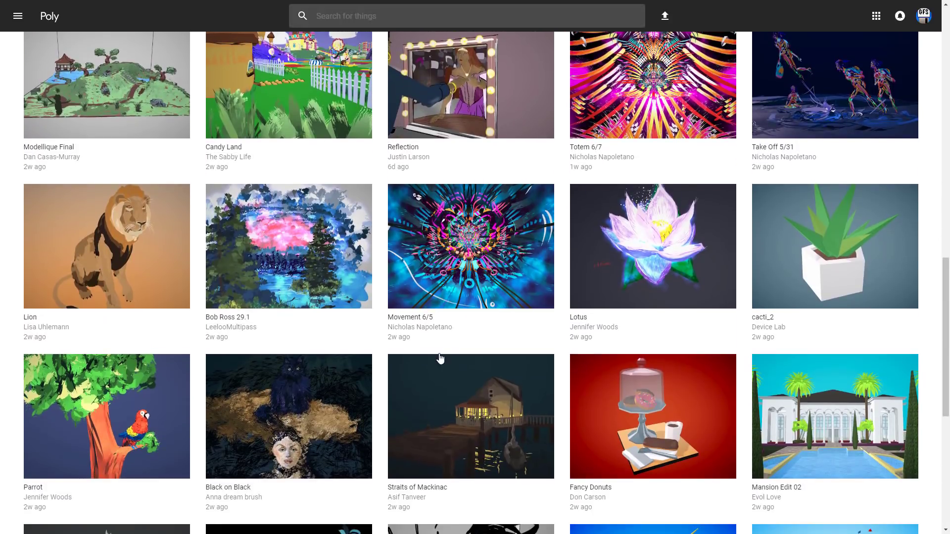
{"action": "scroll", "scroll_direction": "down", "scroll_amount": 3}
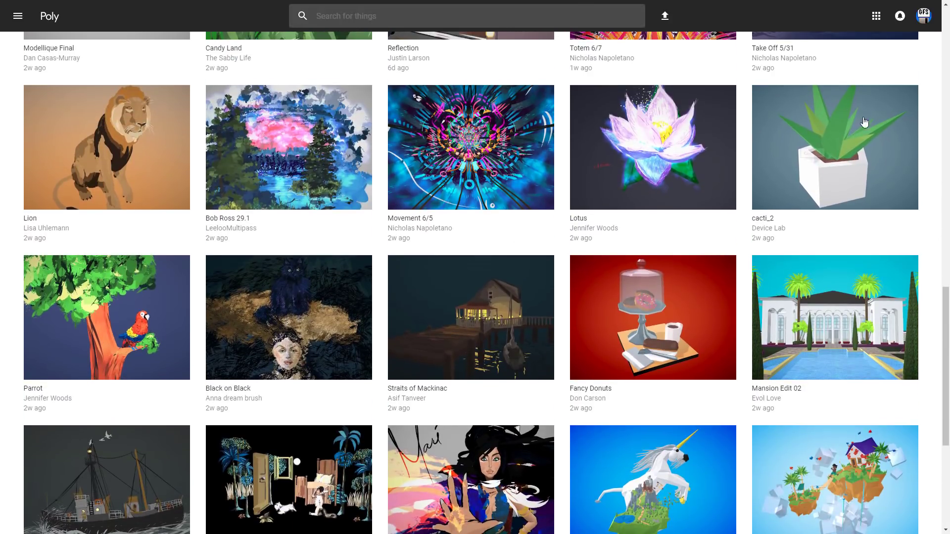
{"action": "scroll", "scroll_direction": "down", "scroll_amount": 3}
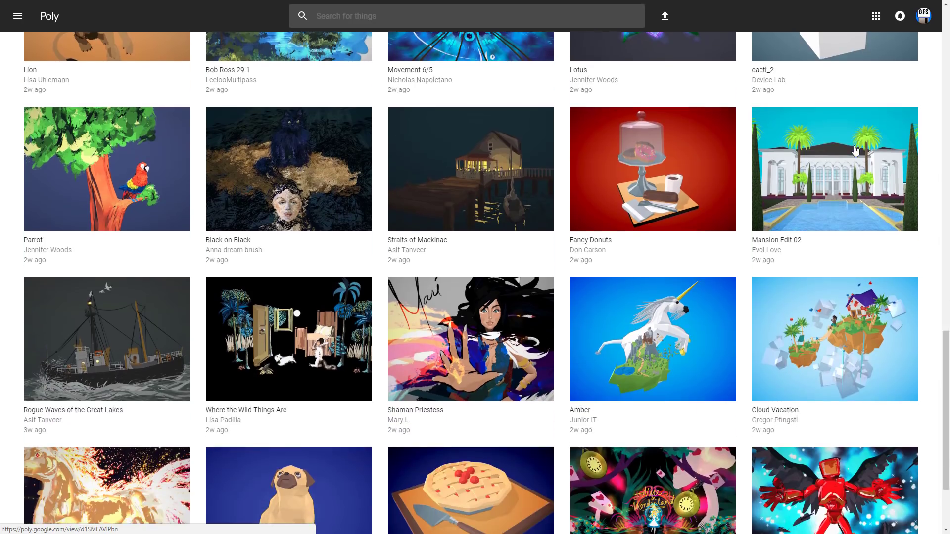
{"action": "scroll", "scroll_direction": "down", "scroll_amount": 3}
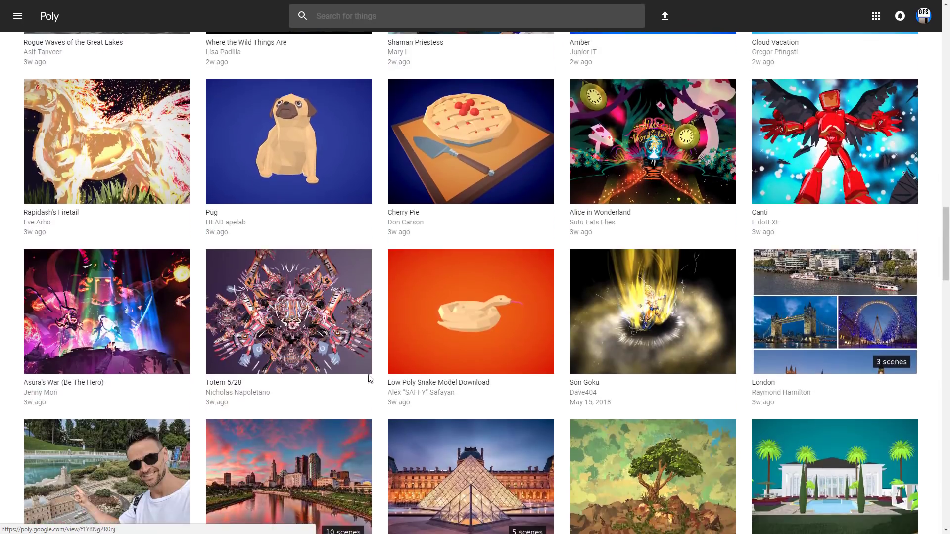
{"action": "scroll", "scroll_direction": "down", "scroll_amount": 3}
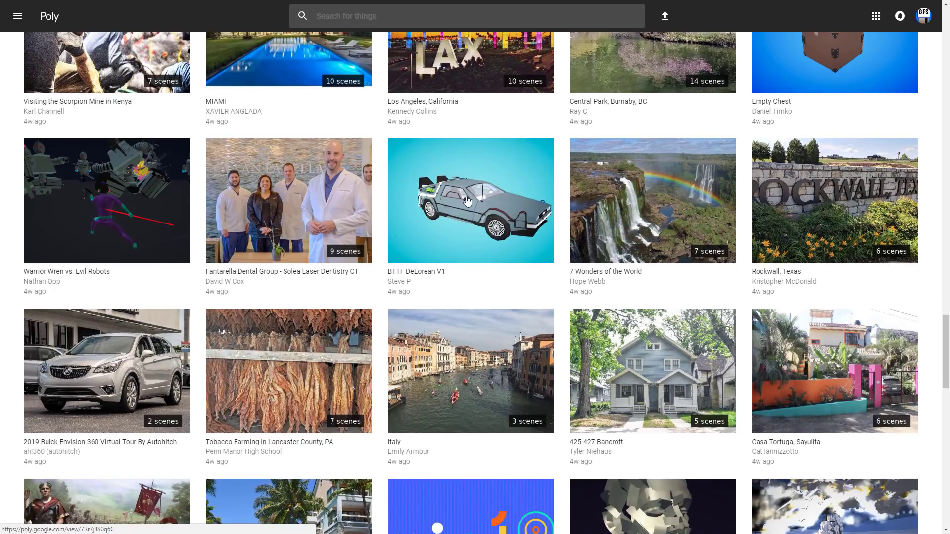
{"action": "mouse_move", "coordinate": [479, 235]}
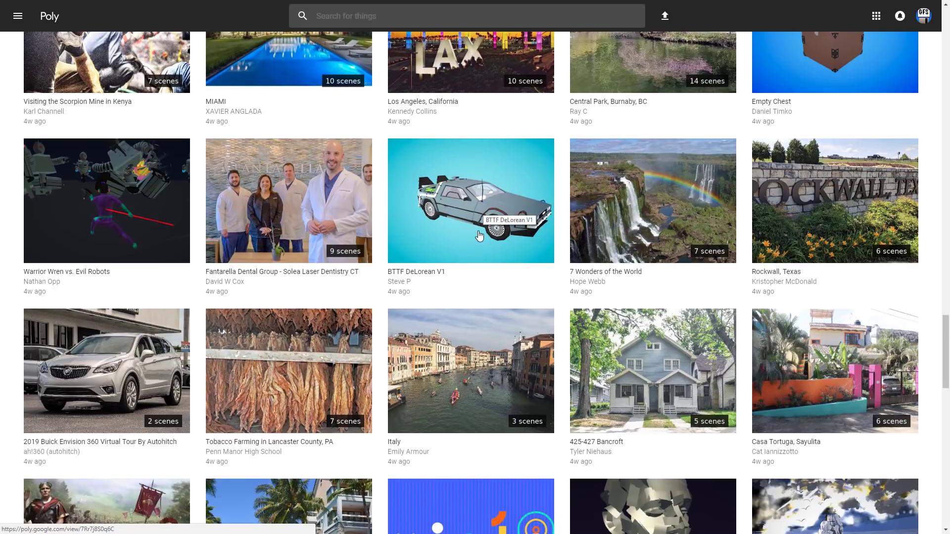
{"action": "mouse_move", "coordinate": [536, 246]}
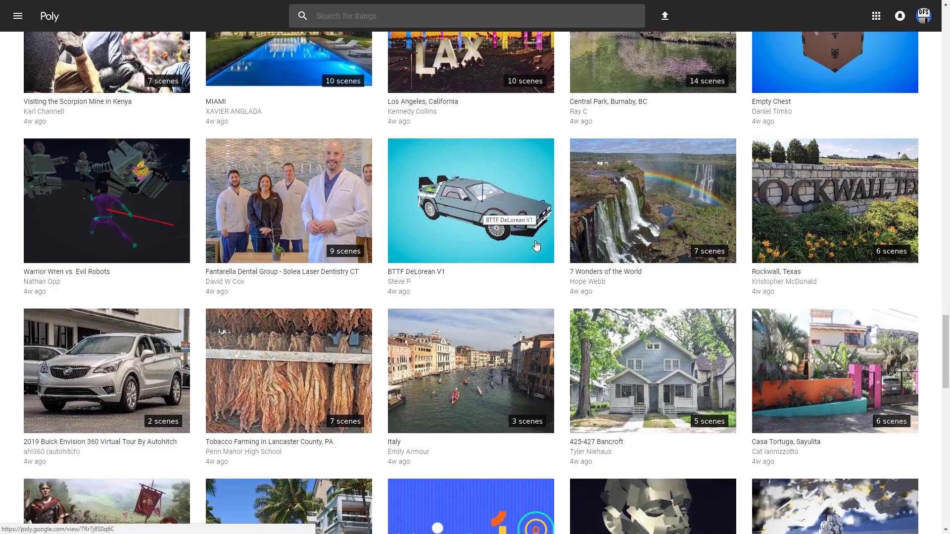
{"action": "scroll", "scroll_direction": "down", "scroll_amount": 3}
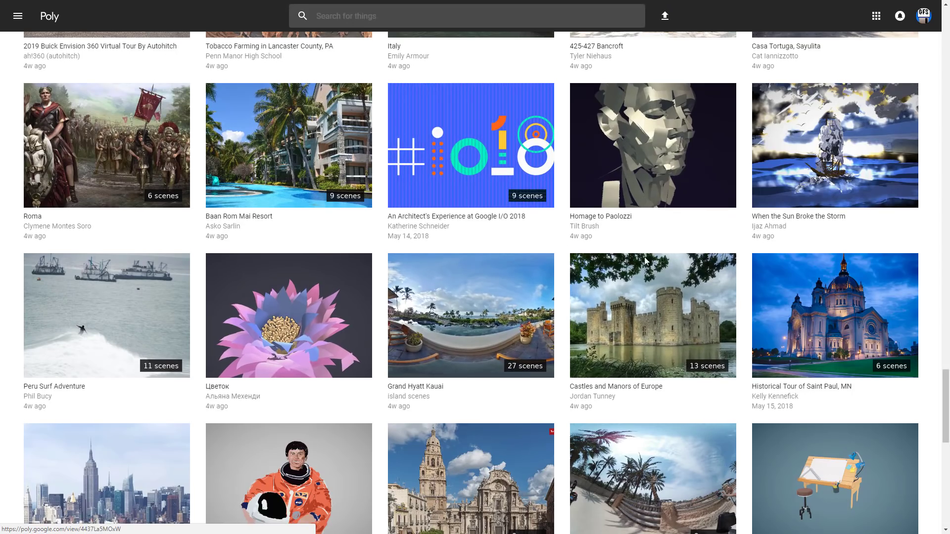
{"action": "scroll", "scroll_direction": "down", "scroll_amount": 3}
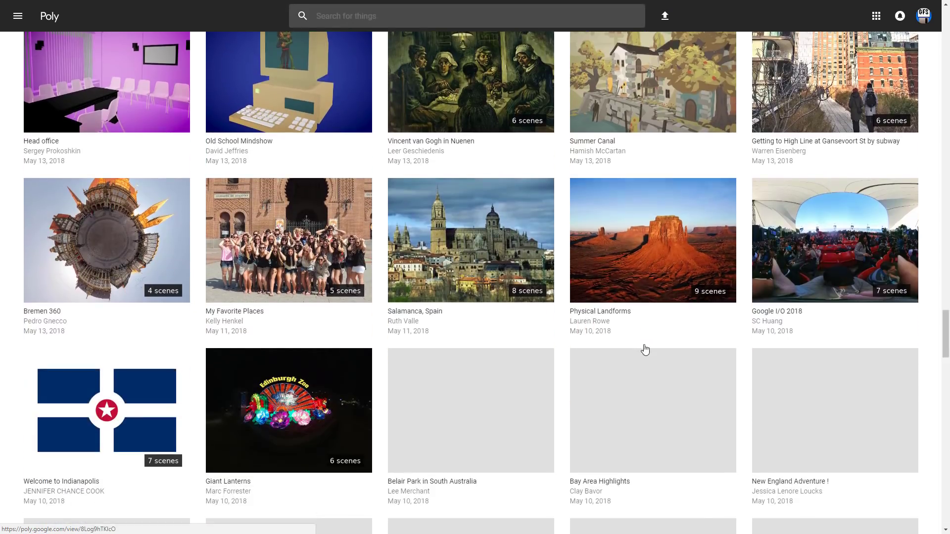
{"action": "scroll", "scroll_direction": "down", "scroll_amount": 3}
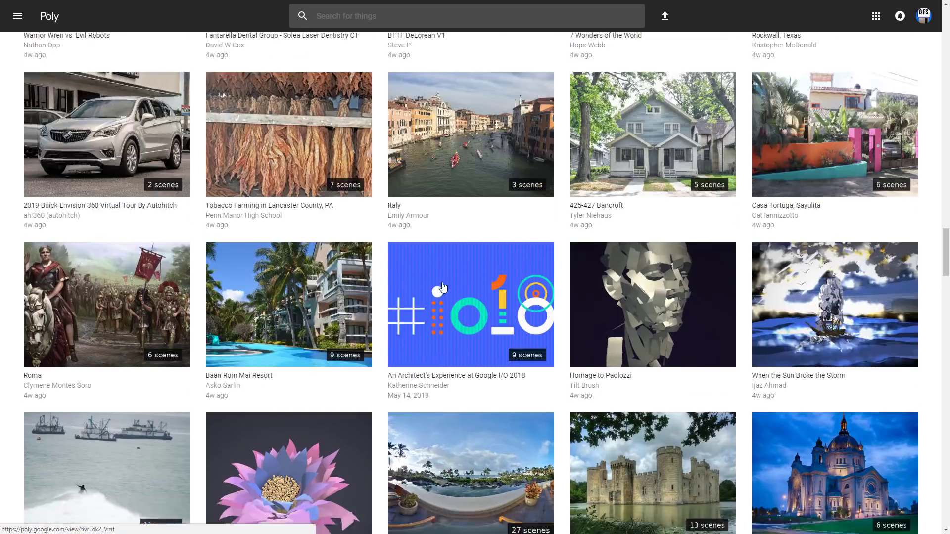
{"action": "scroll", "scroll_direction": "down", "scroll_amount": 3}
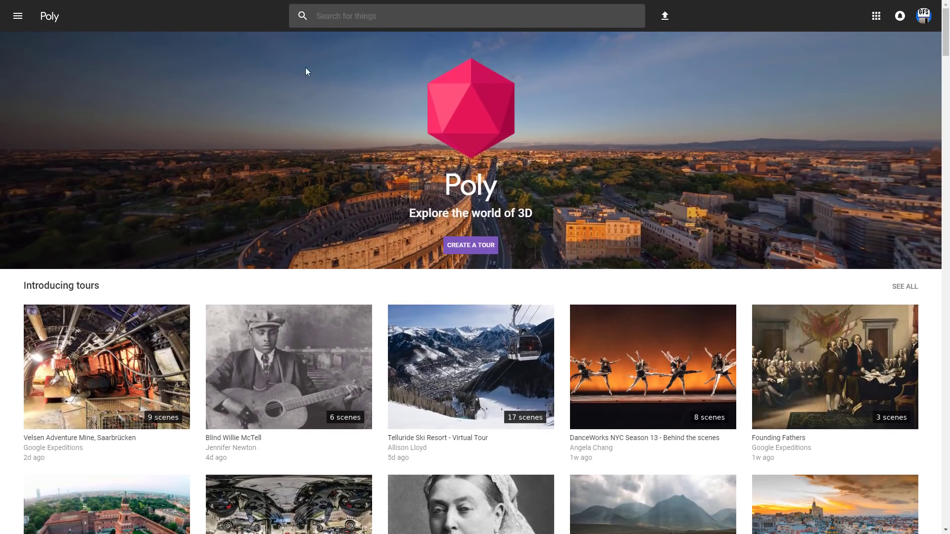
Search Poly for 'jet' and browse down through the 74 resulting models
{"action": "type", "text": "jet"}
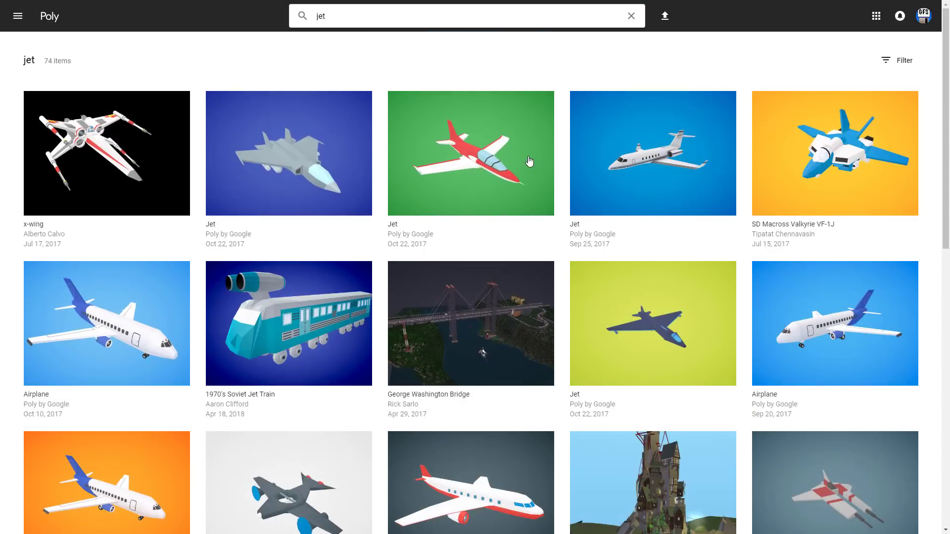
{"action": "mouse_move", "coordinate": [232, 459]}
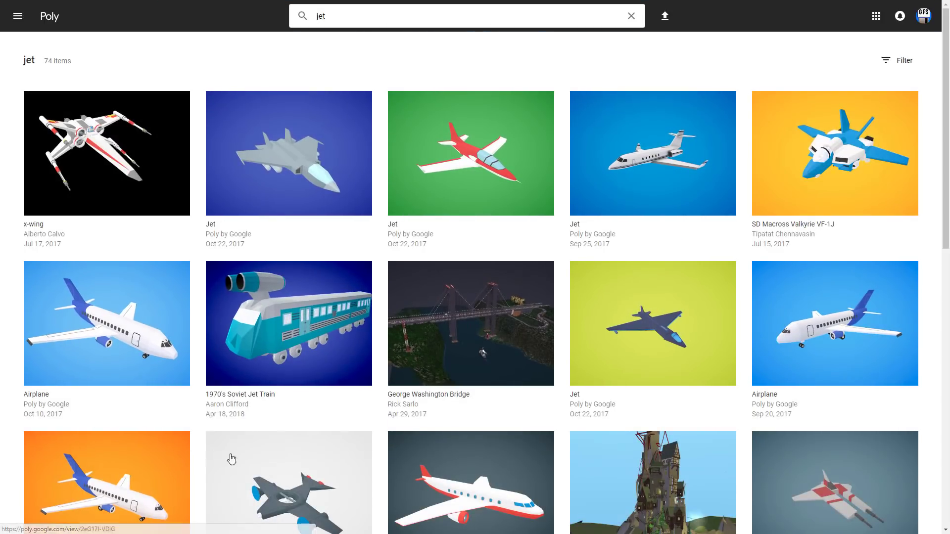
{"action": "scroll", "scroll_direction": "down", "scroll_amount": 3}
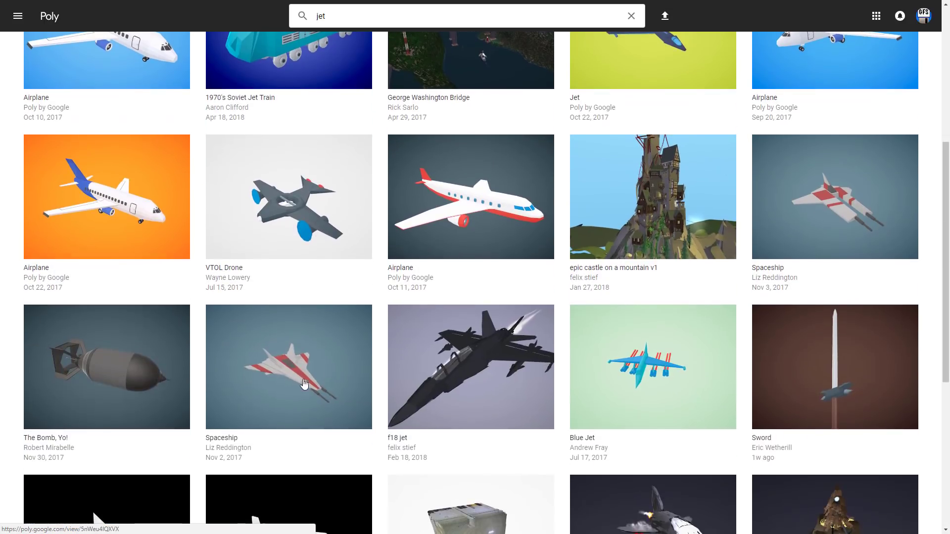
{"action": "scroll", "scroll_direction": "down", "scroll_amount": 3}
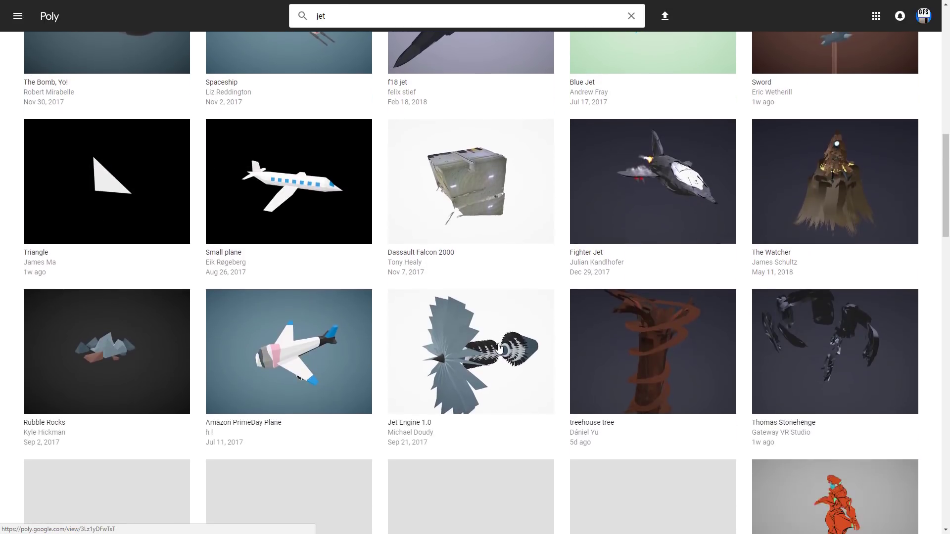
{"action": "scroll", "scroll_direction": "down", "scroll_amount": 3}
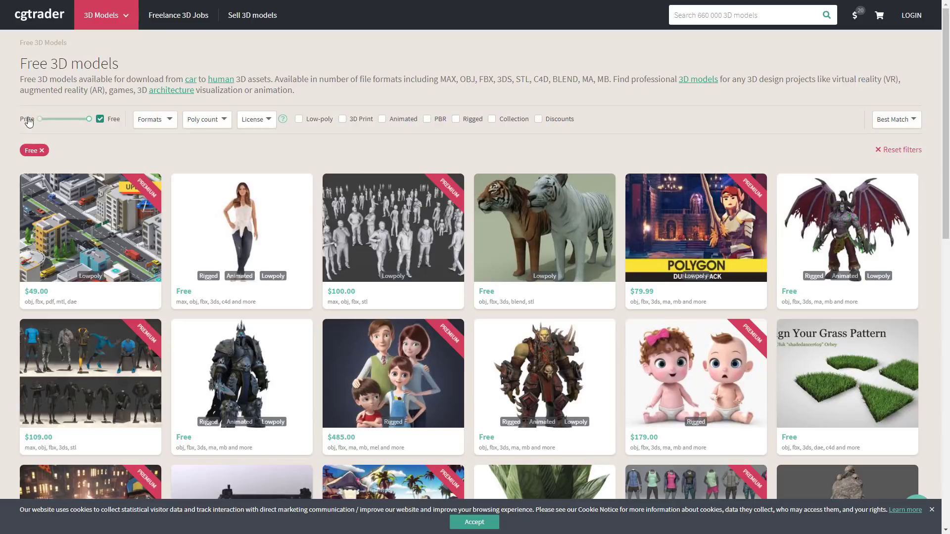
{"action": "mouse_move", "coordinate": [178, 148]}
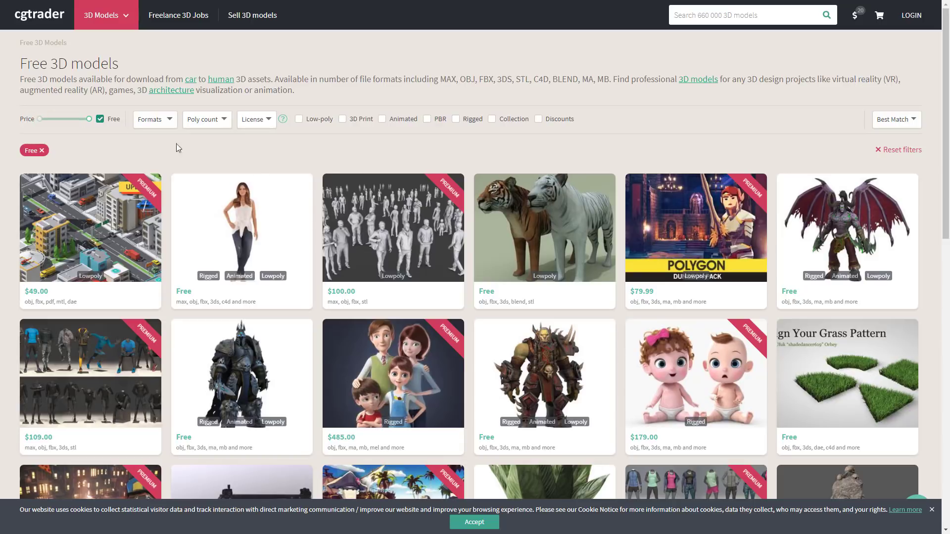
Browse down the CGTrader free 3D models listing with the Free price filter ticked
{"action": "scroll", "scroll_direction": "down", "scroll_amount": 3}
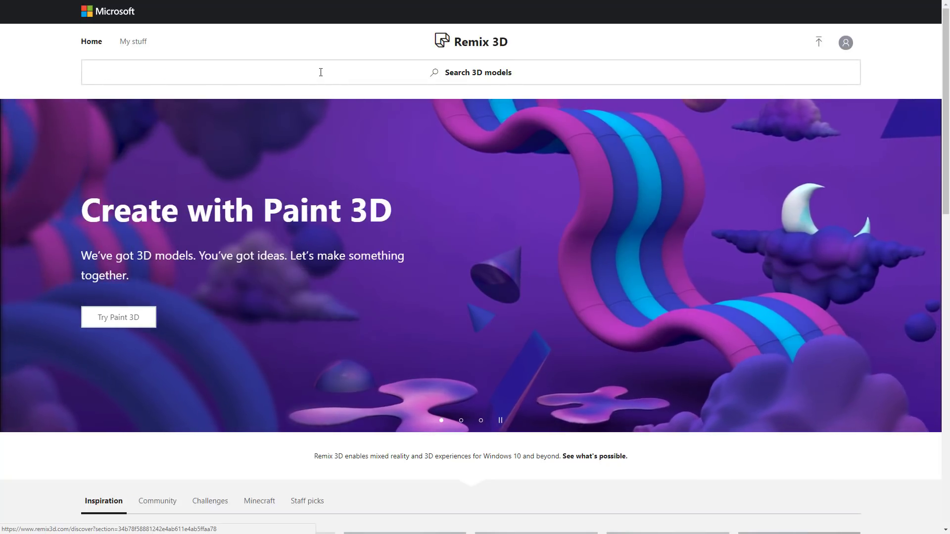
Search Remix 3D models for 'goat', listing Goat, Kids goat and Baby Goat
{"action": "type", "text": "goat"}
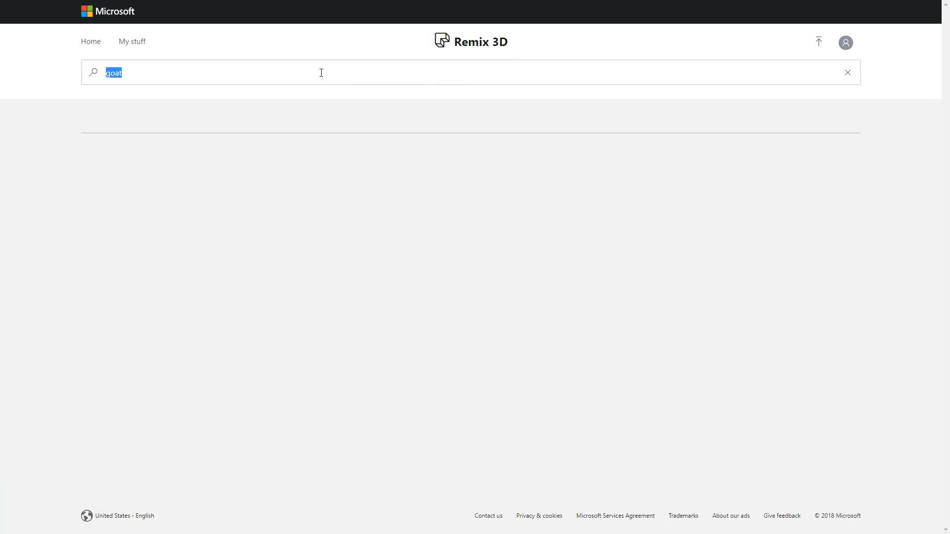
{"action": "key", "text": "Enter"}
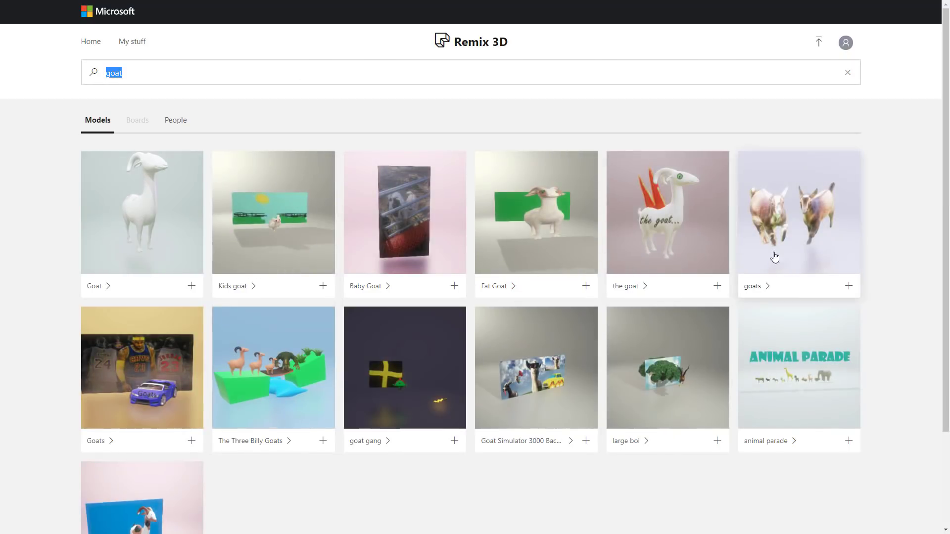
{"action": "mouse_move", "coordinate": [119, 165]}
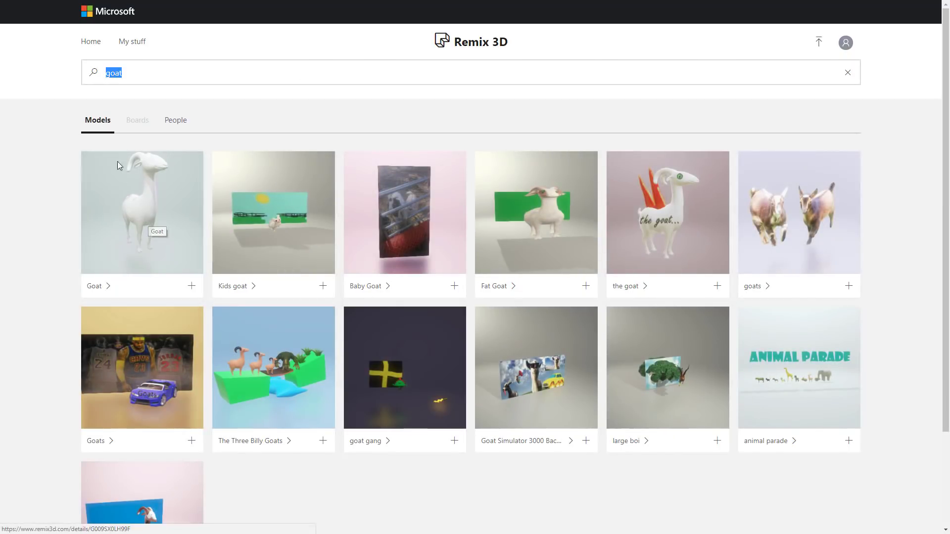
{"action": "mouse_move", "coordinate": [615, 200]}
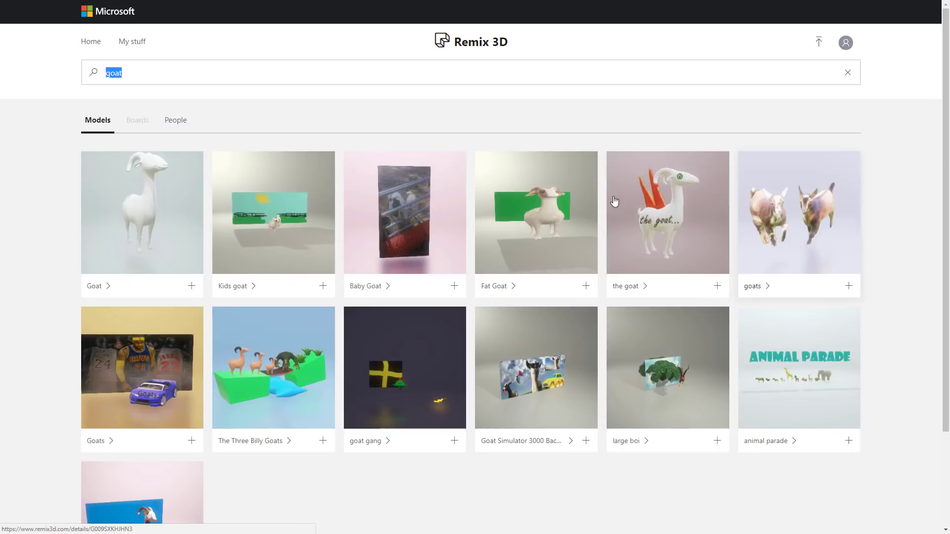
{"action": "mouse_move", "coordinate": [515, 242]}
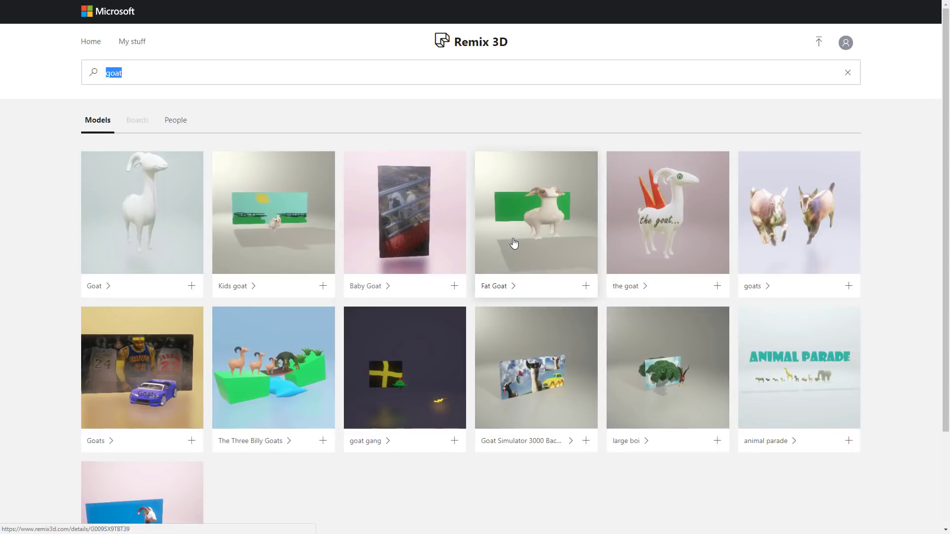
{"action": "mouse_move", "coordinate": [514, 244]}
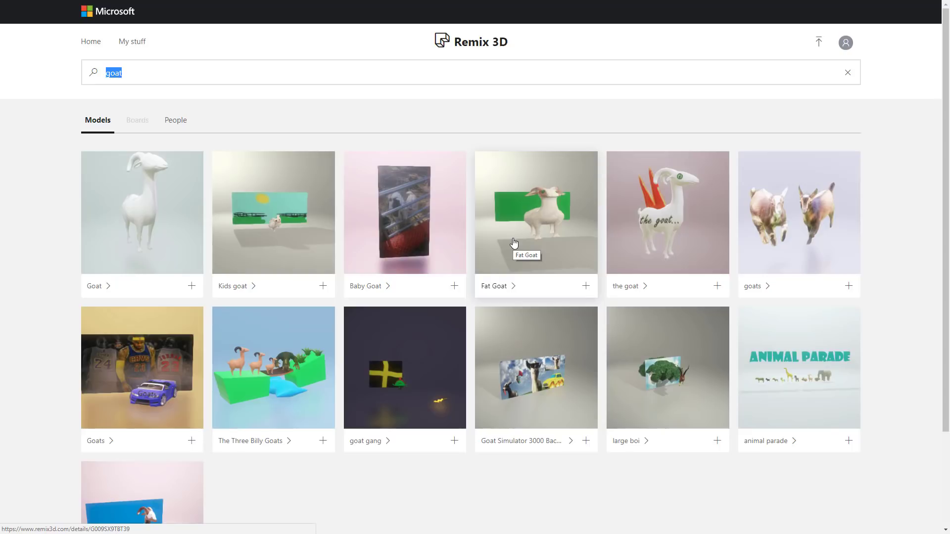
{"action": "mouse_move", "coordinate": [657, 298]}
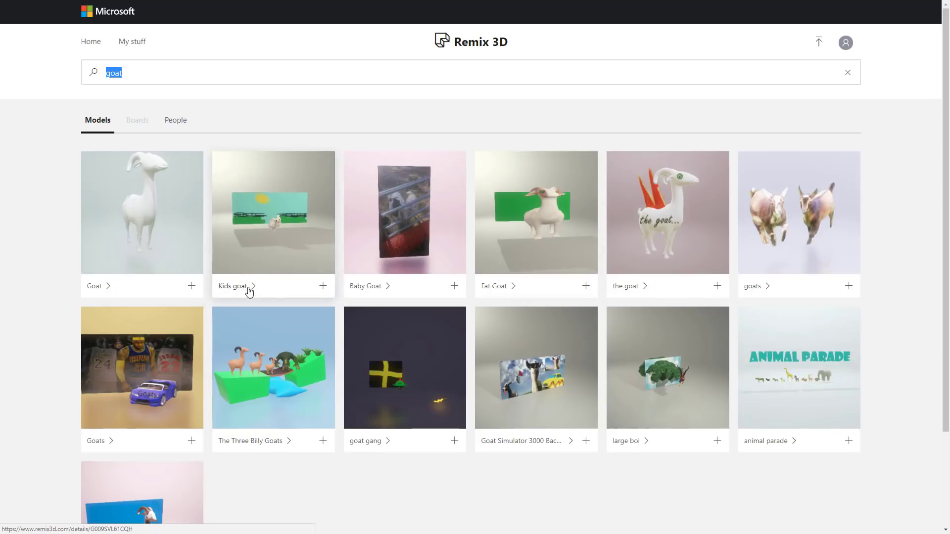
{"action": "mouse_move", "coordinate": [248, 291]}
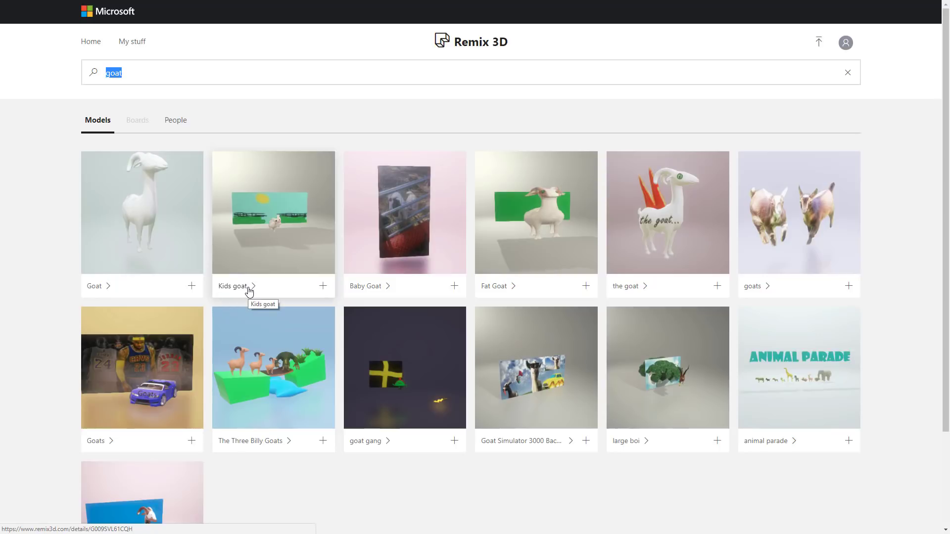
{"action": "mouse_move", "coordinate": [386, 73]}
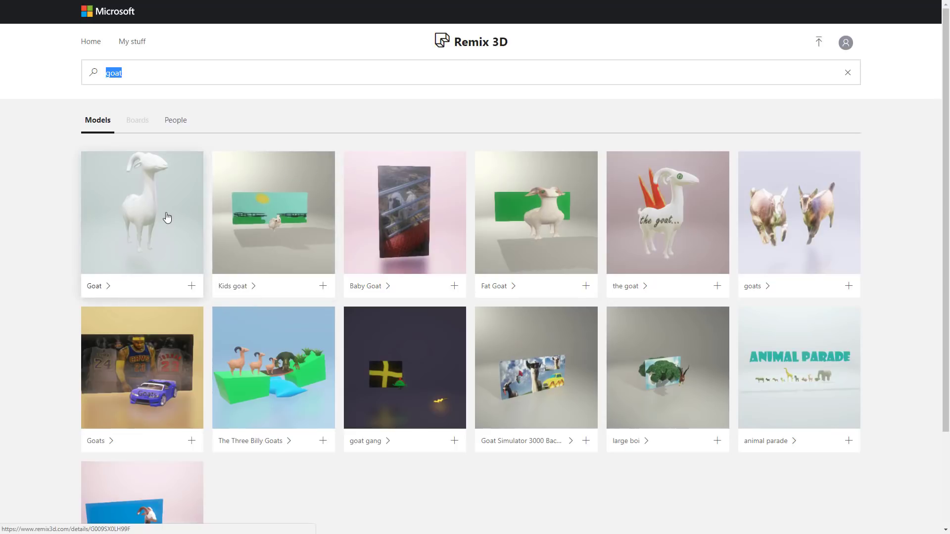
{"action": "mouse_move", "coordinate": [167, 217]}
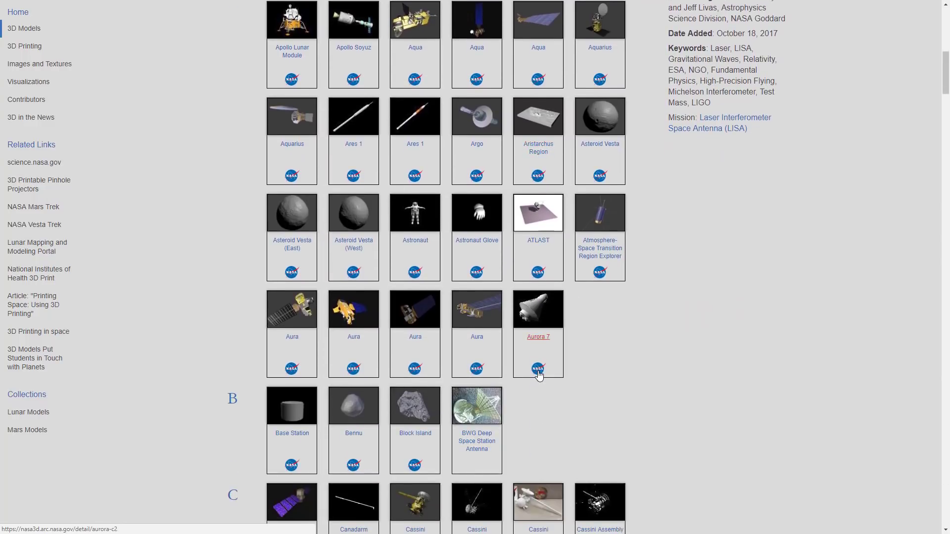
Scroll the NASA 3D Models catalogue from the A entries down to the L models
{"action": "scroll", "scroll_direction": "down", "scroll_amount": 3}
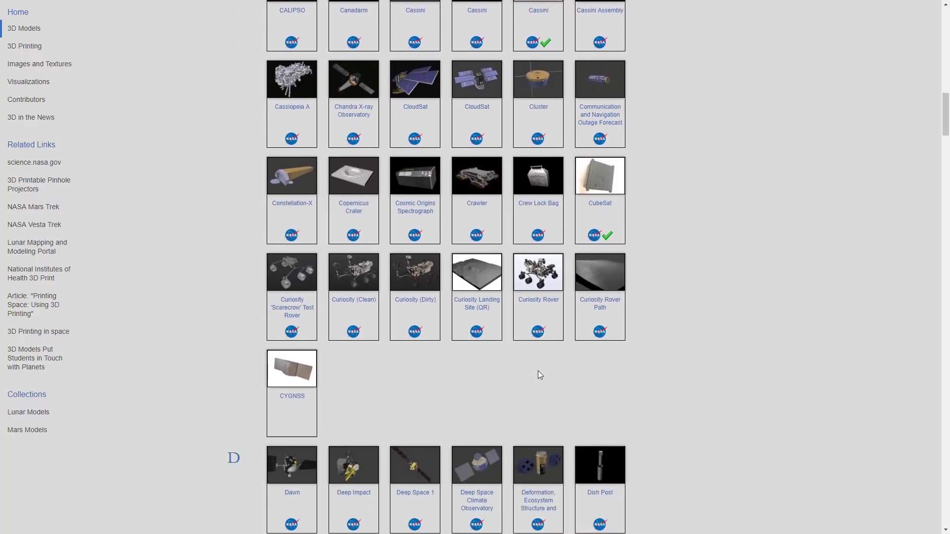
{"action": "scroll", "scroll_direction": "down", "scroll_amount": 3}
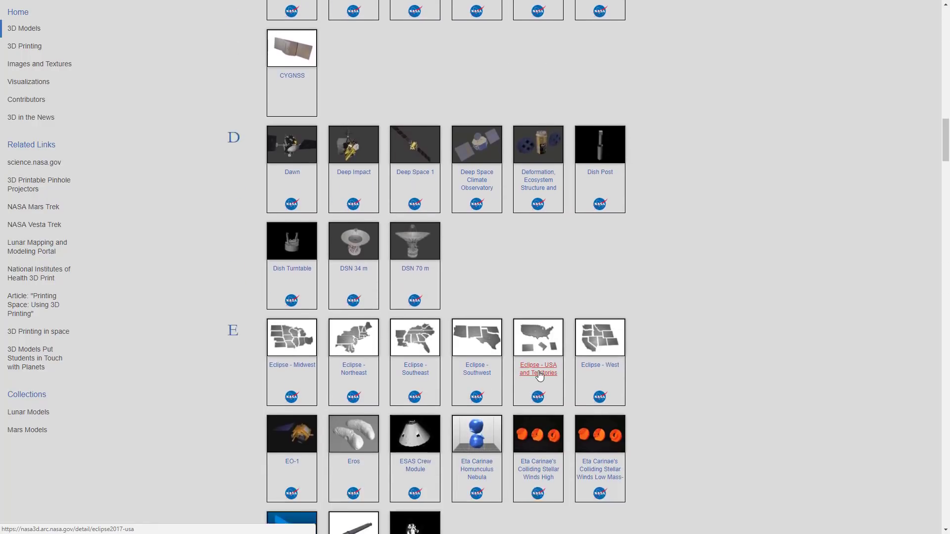
{"action": "scroll", "scroll_direction": "down", "scroll_amount": 3}
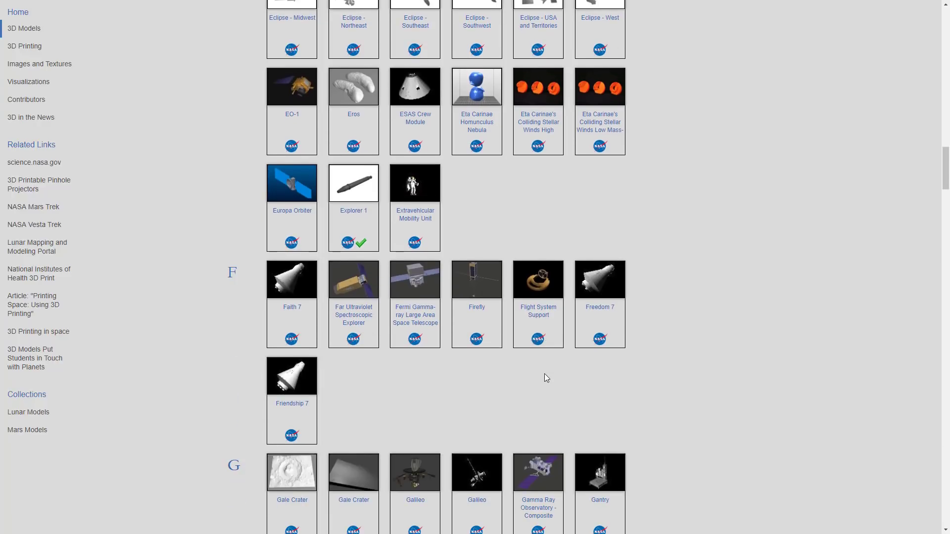
{"action": "scroll", "scroll_direction": "down", "scroll_amount": 3}
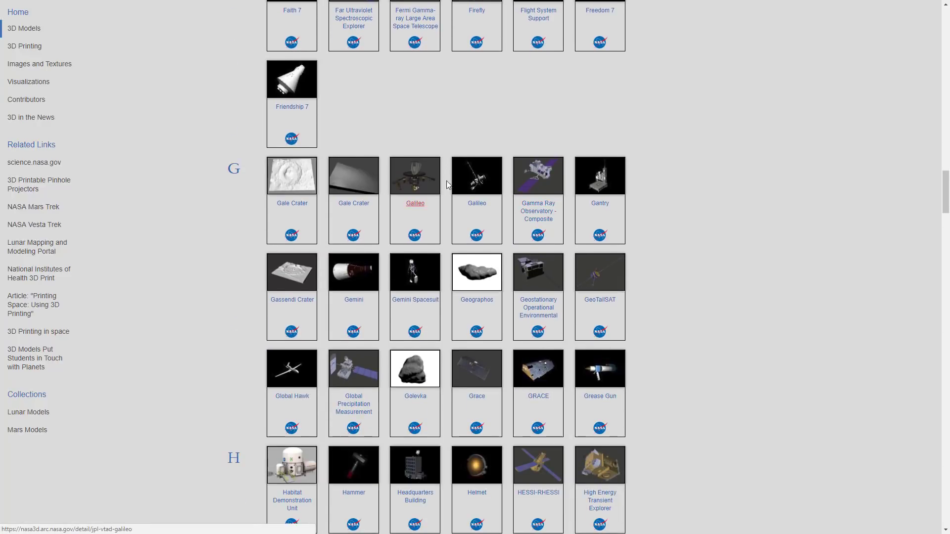
{"action": "scroll", "scroll_direction": "down", "scroll_amount": 3}
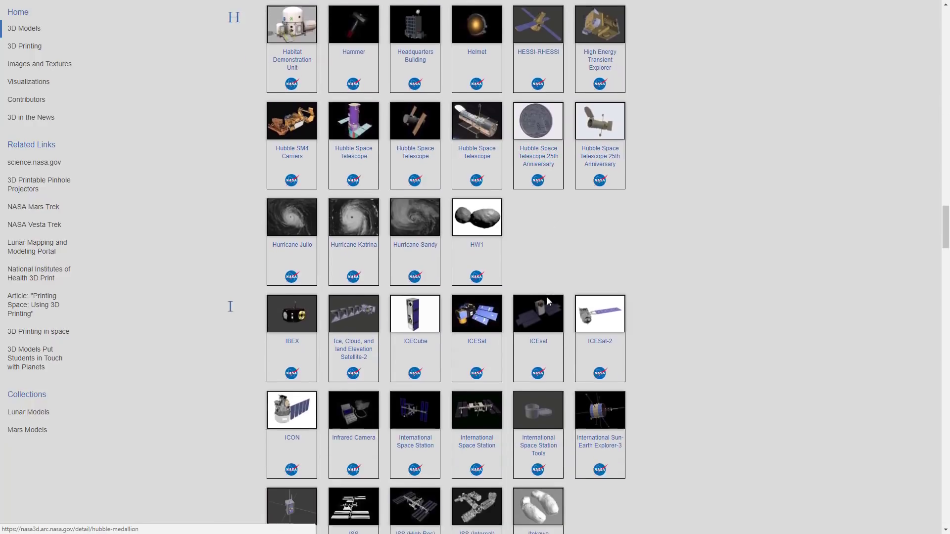
{"action": "scroll", "scroll_direction": "down", "scroll_amount": 3}
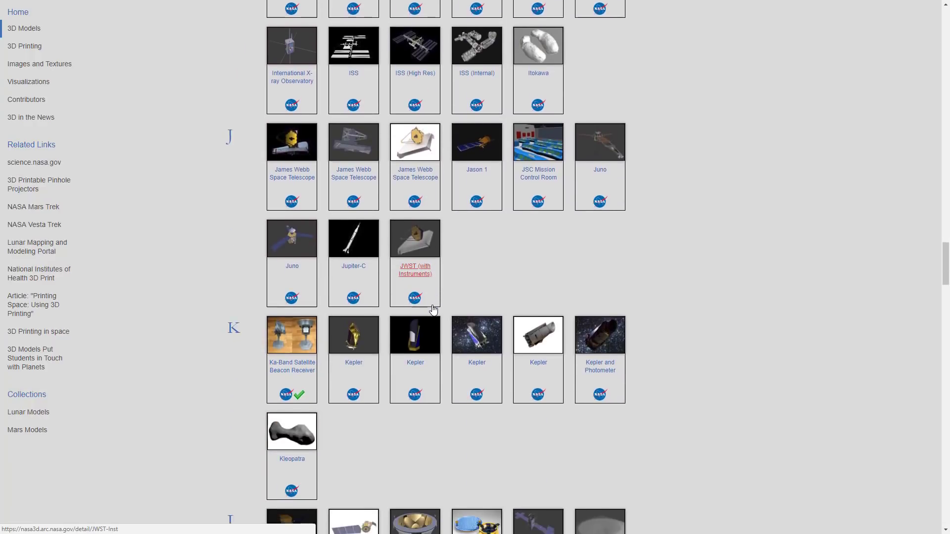
{"action": "scroll", "scroll_direction": "down", "scroll_amount": 3}
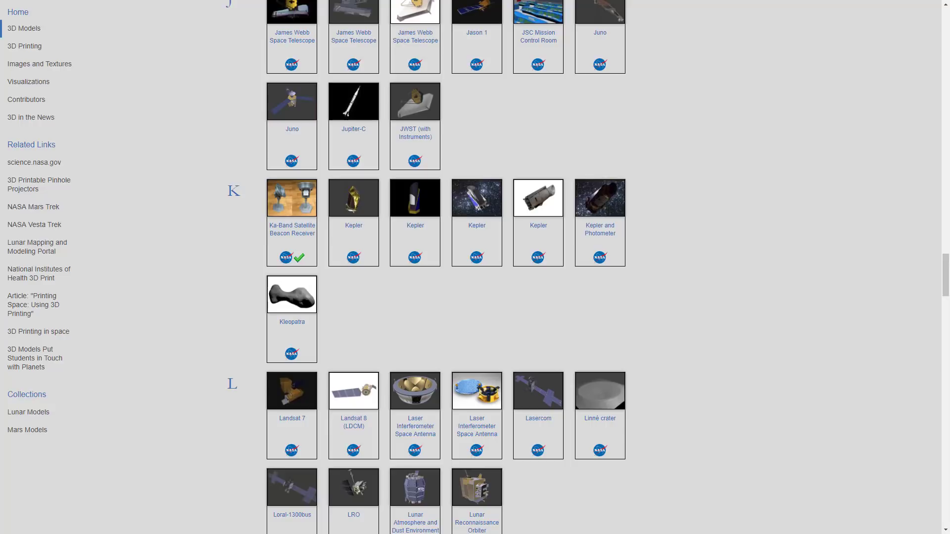
{"action": "mouse_move", "coordinate": [641, 294]}
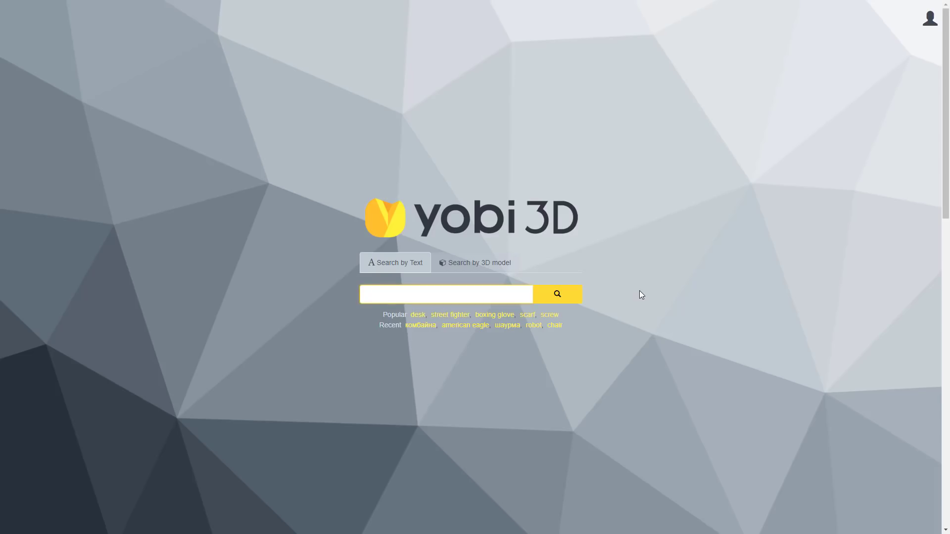
{"action": "left_click", "coordinate": [447, 294]}
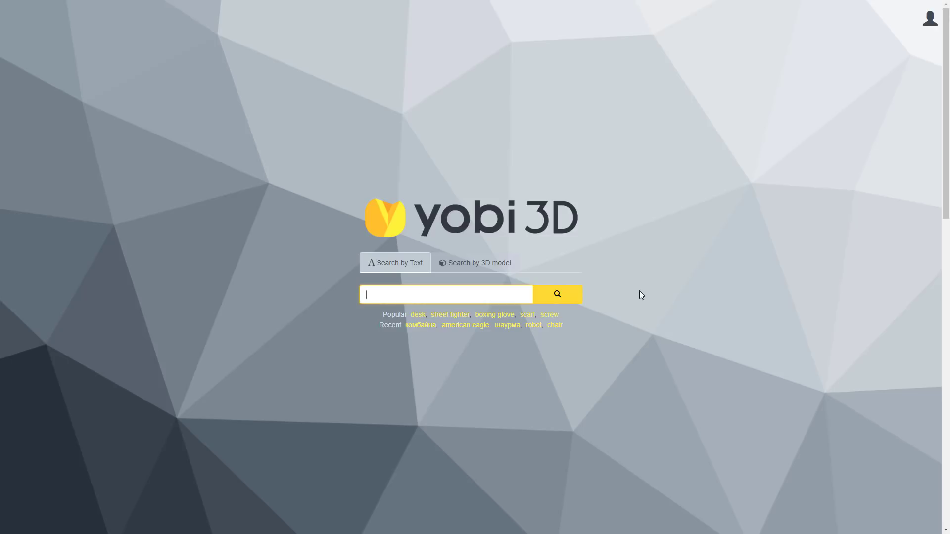
{"action": "type", "text": "goat"}
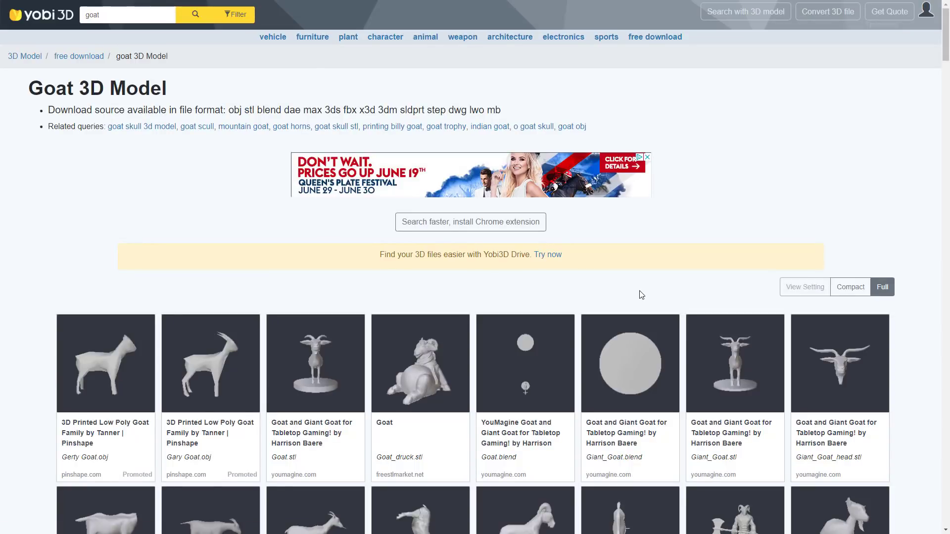
{"action": "mouse_move", "coordinate": [590, 255]}
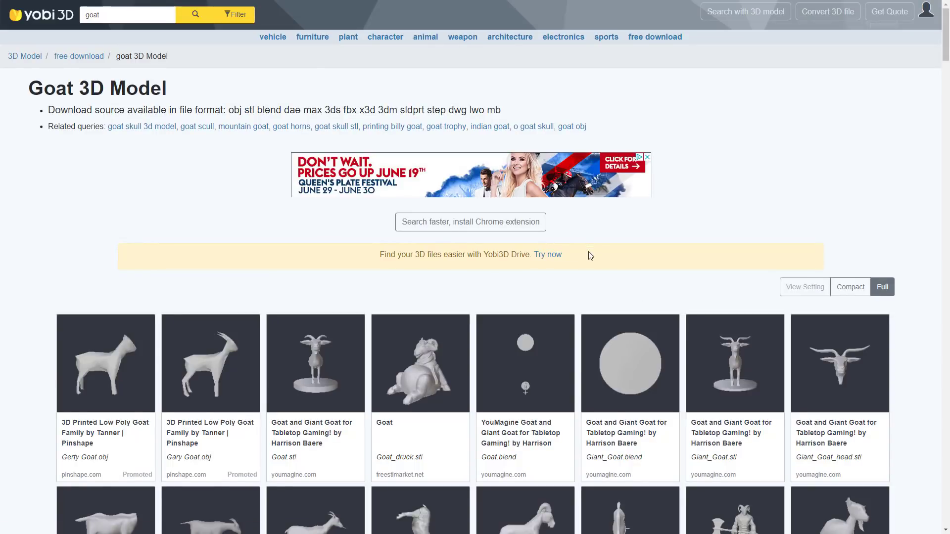
{"action": "scroll", "scroll_direction": "down", "scroll_amount": 3}
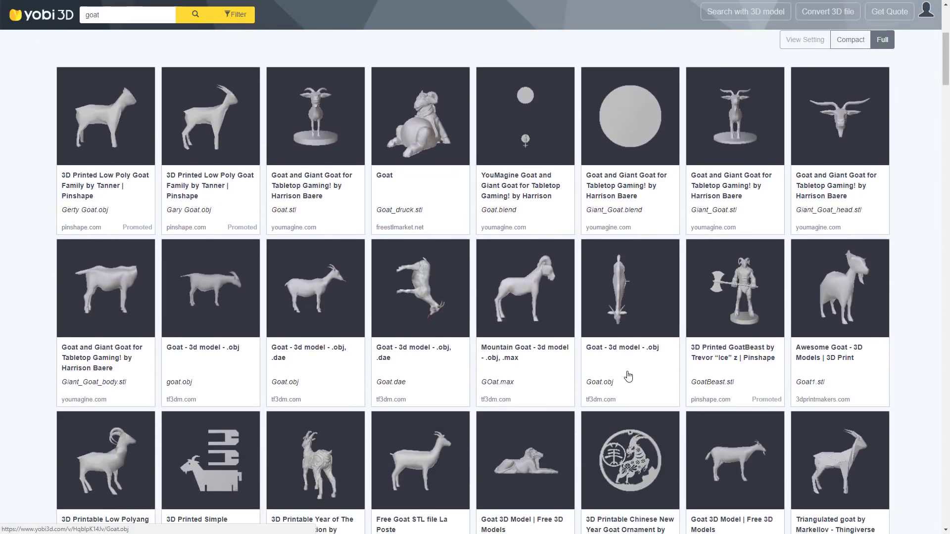
{"action": "mouse_move", "coordinate": [593, 407]}
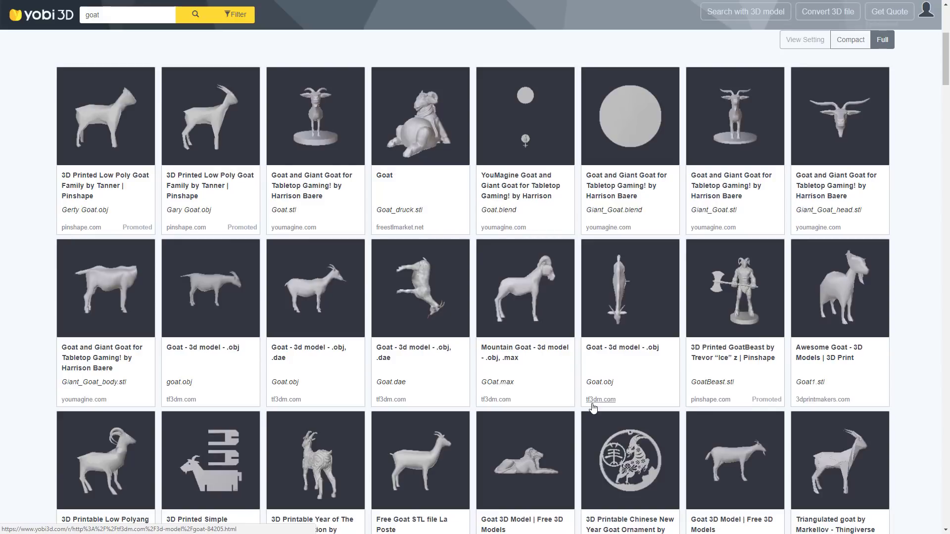
{"action": "scroll", "scroll_direction": "down", "scroll_amount": 3}
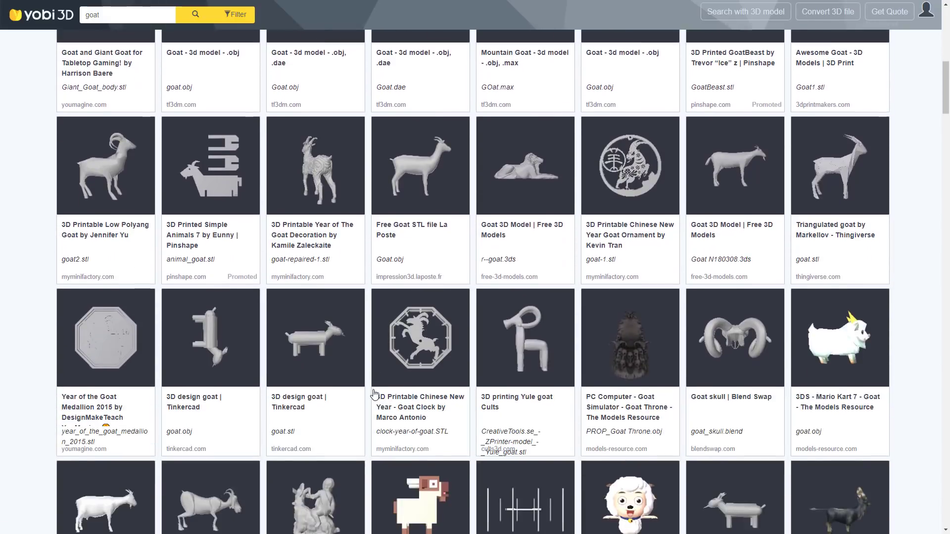
{"action": "mouse_move", "coordinate": [601, 281]}
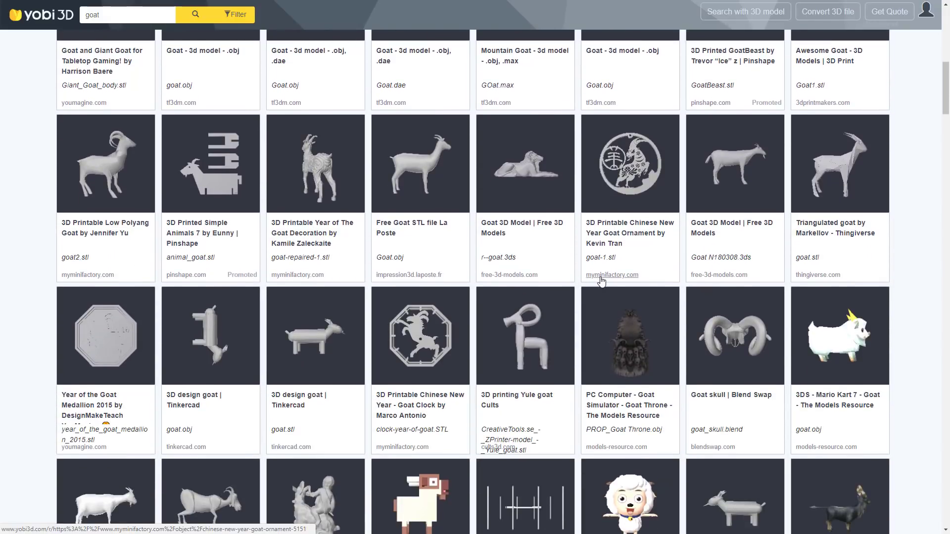
{"action": "scroll", "scroll_direction": "down", "scroll_amount": 3}
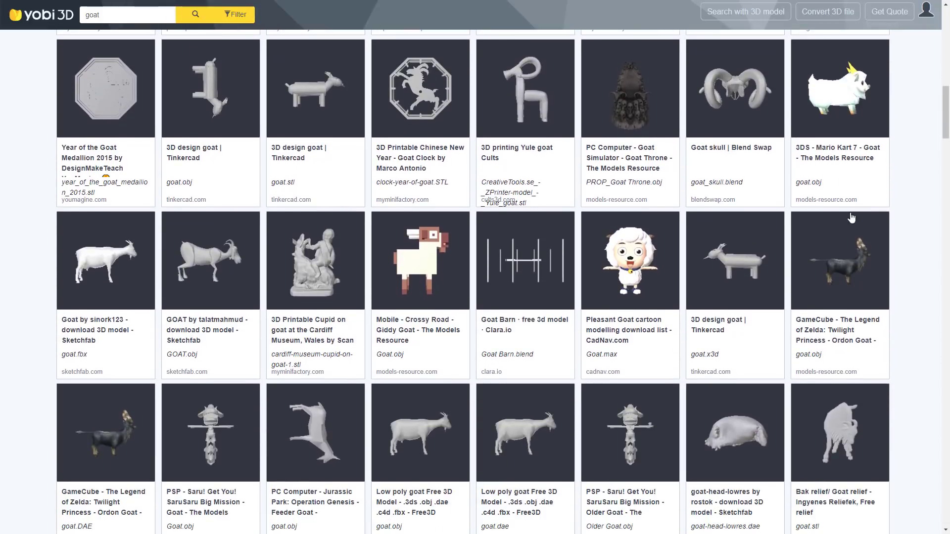
{"action": "scroll", "scroll_direction": "down", "scroll_amount": 3}
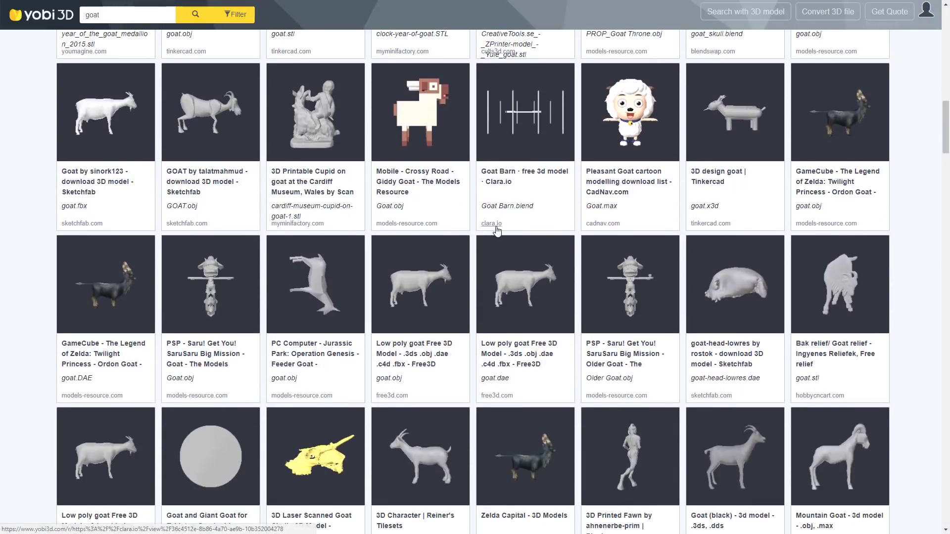
{"action": "scroll", "scroll_direction": "down", "scroll_amount": 3}
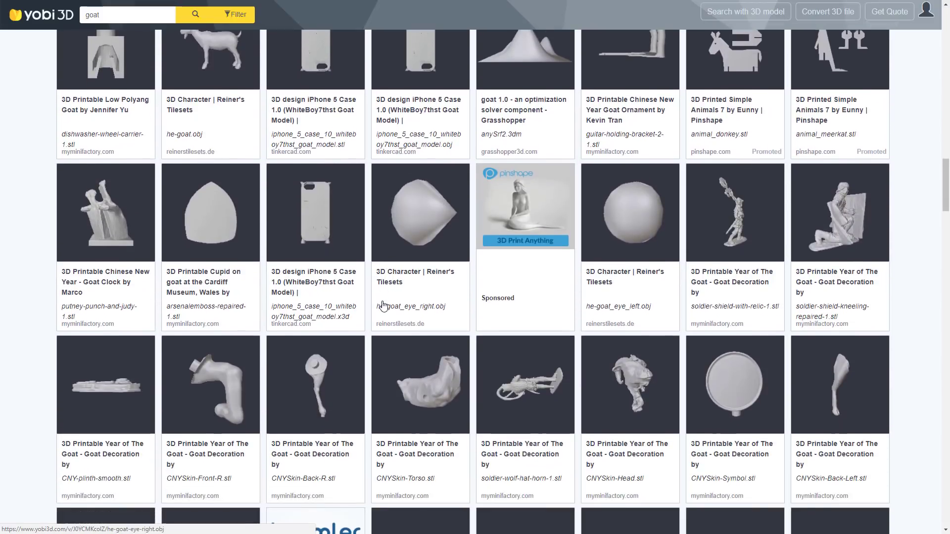
{"action": "scroll", "scroll_direction": "down", "scroll_amount": 3}
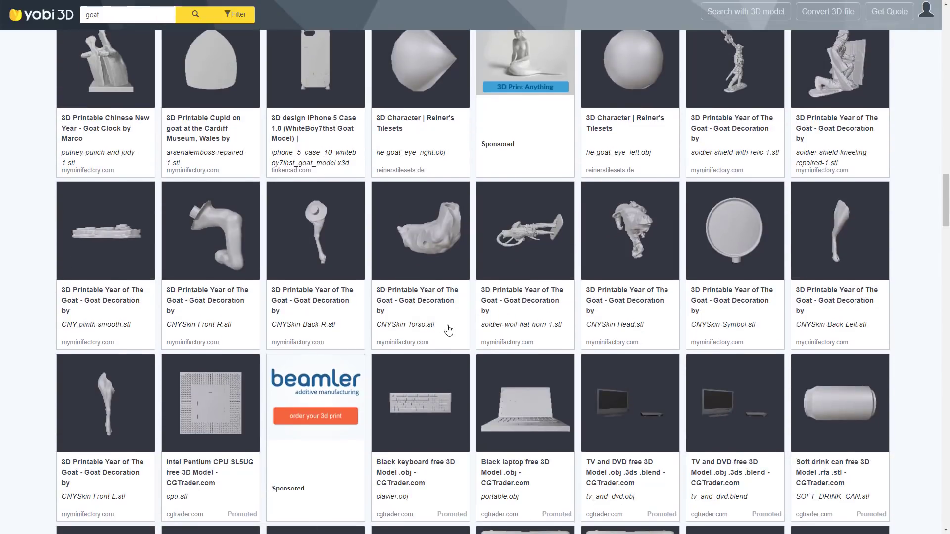
{"action": "scroll", "scroll_direction": "down", "scroll_amount": 3}
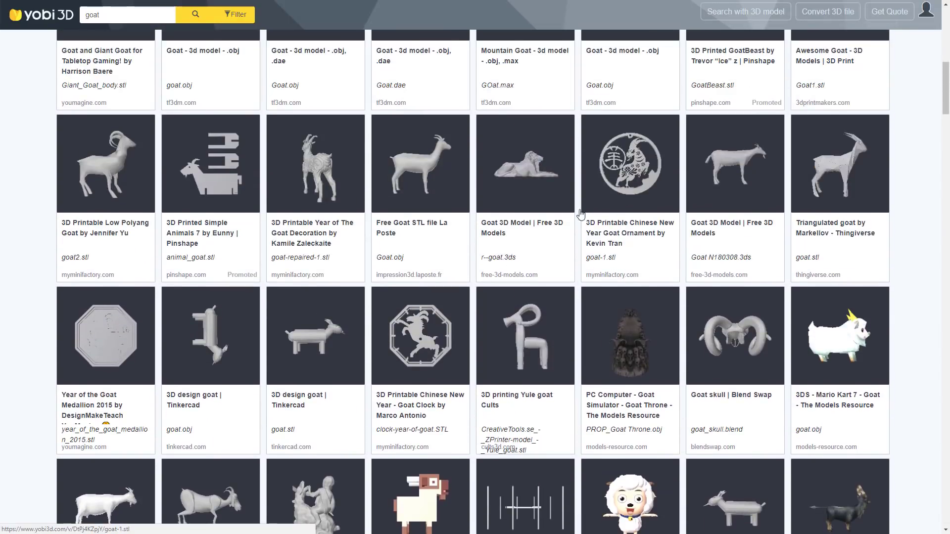
{"action": "scroll", "scroll_direction": "down", "scroll_amount": 3}
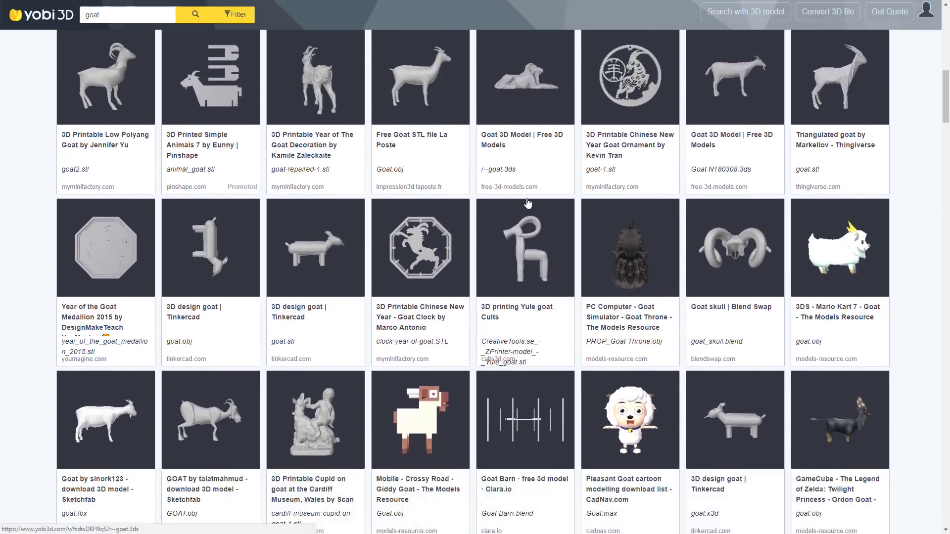
{"action": "scroll", "scroll_direction": "down", "scroll_amount": 3}
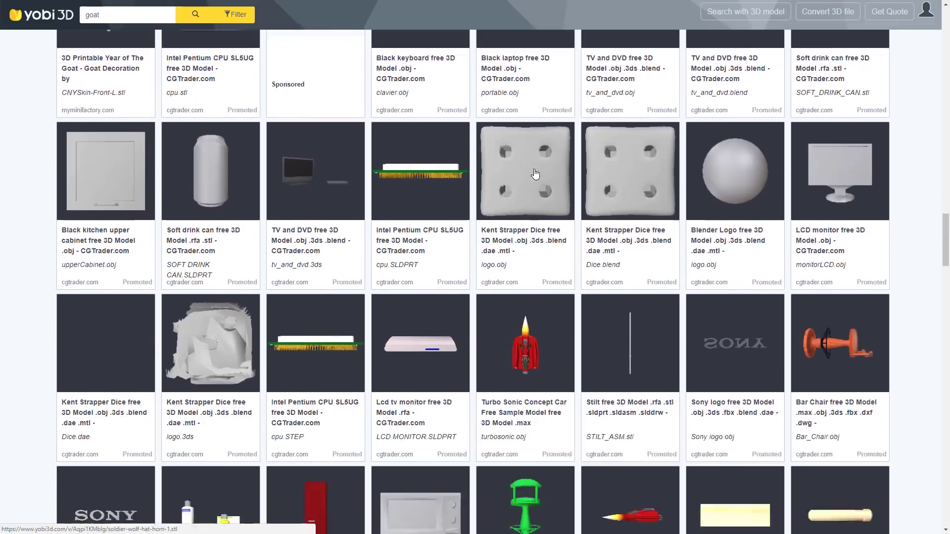
{"action": "scroll", "scroll_direction": "down", "scroll_amount": 3}
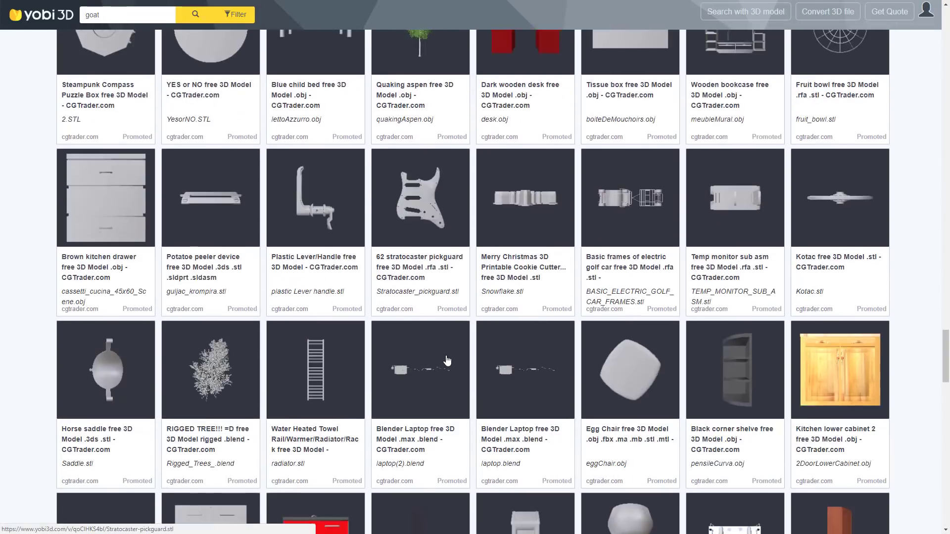
{"action": "scroll", "scroll_direction": "down", "scroll_amount": 3}
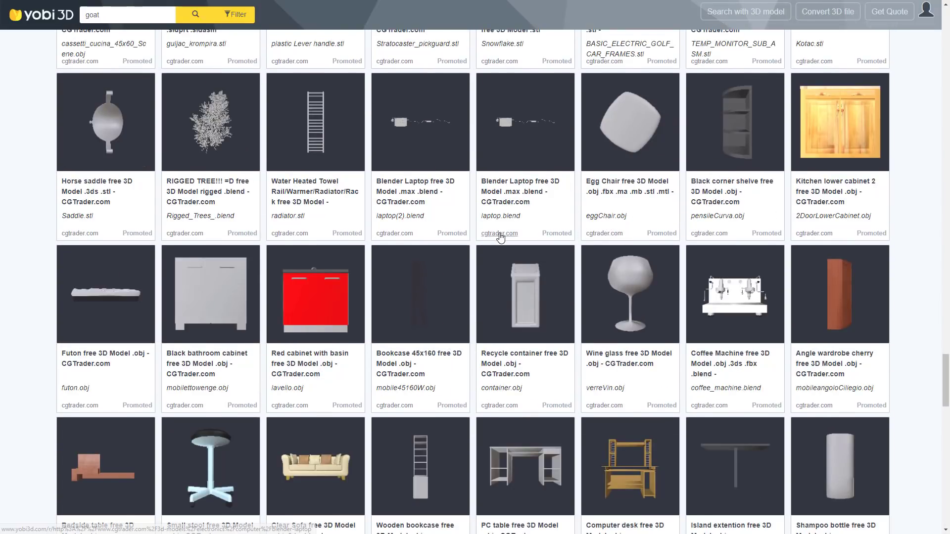
{"action": "mouse_move", "coordinate": [414, 413]}
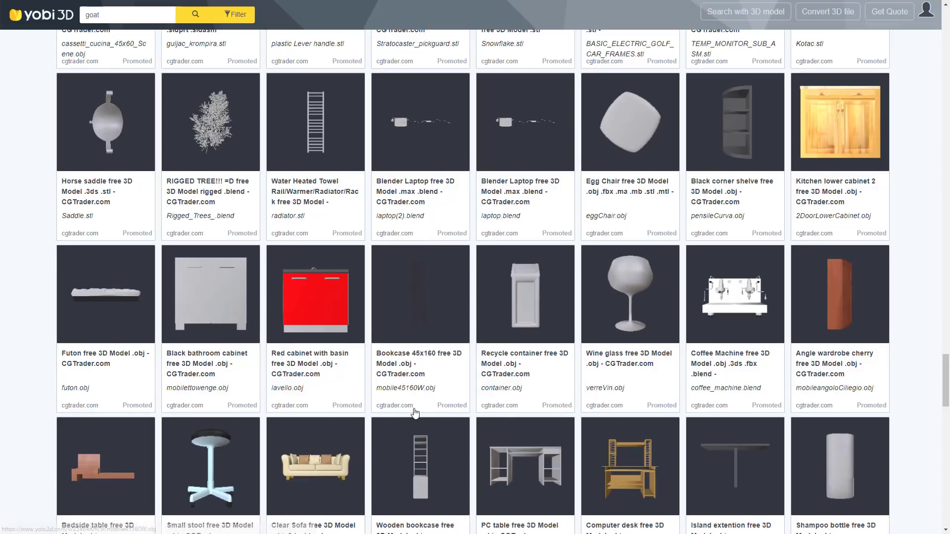
{"action": "scroll", "scroll_direction": "down", "scroll_amount": 3}
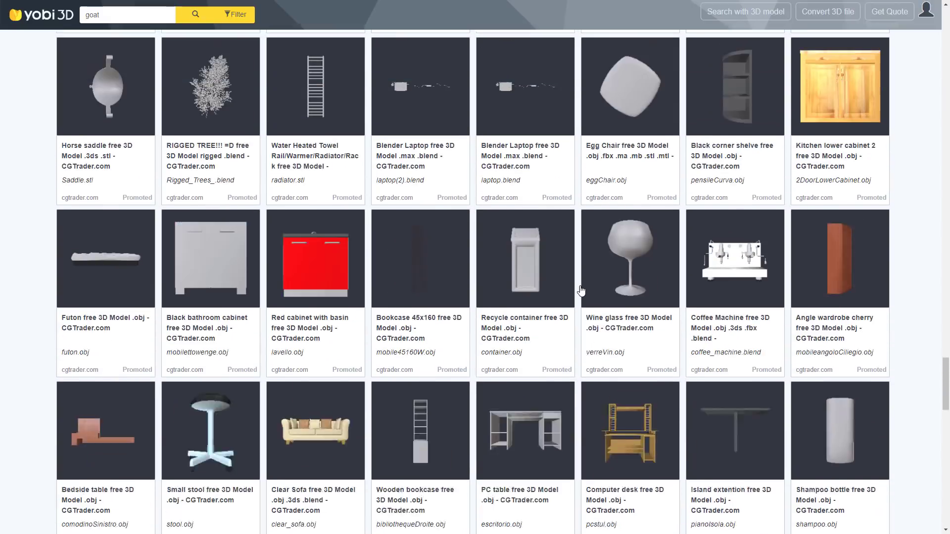
{"action": "scroll", "scroll_direction": "down", "scroll_amount": 3}
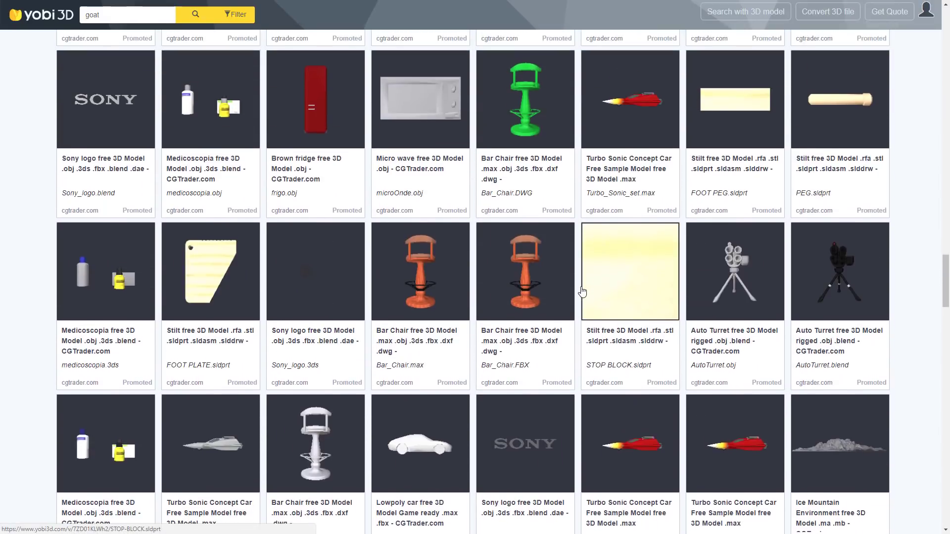
{"action": "scroll", "scroll_direction": "down", "scroll_amount": 3}
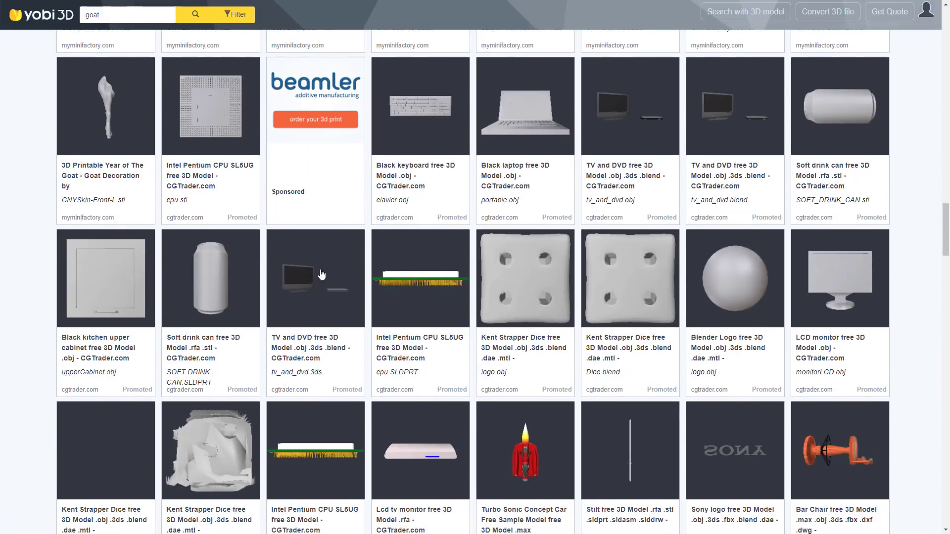
{"action": "scroll", "scroll_direction": "down", "scroll_amount": 3}
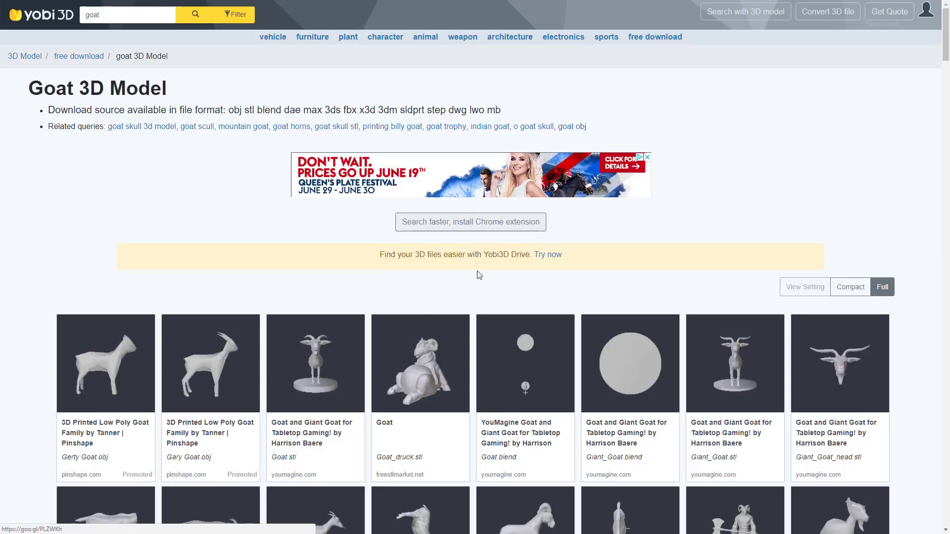
{"action": "scroll", "scroll_direction": "down", "scroll_amount": 3}
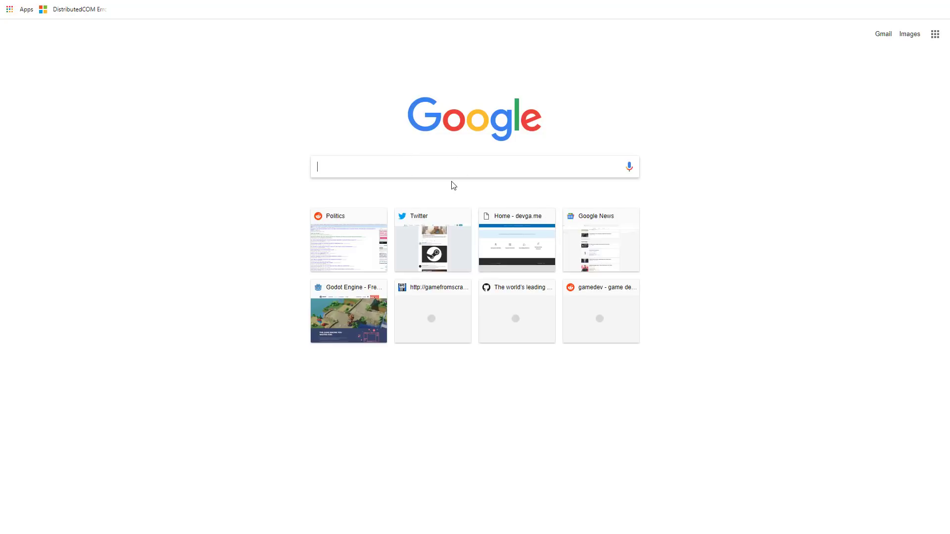
Enter claria.io in the new tab's address bar to reach the Clara.io home page
{"action": "key", "text": "CapsLock"}
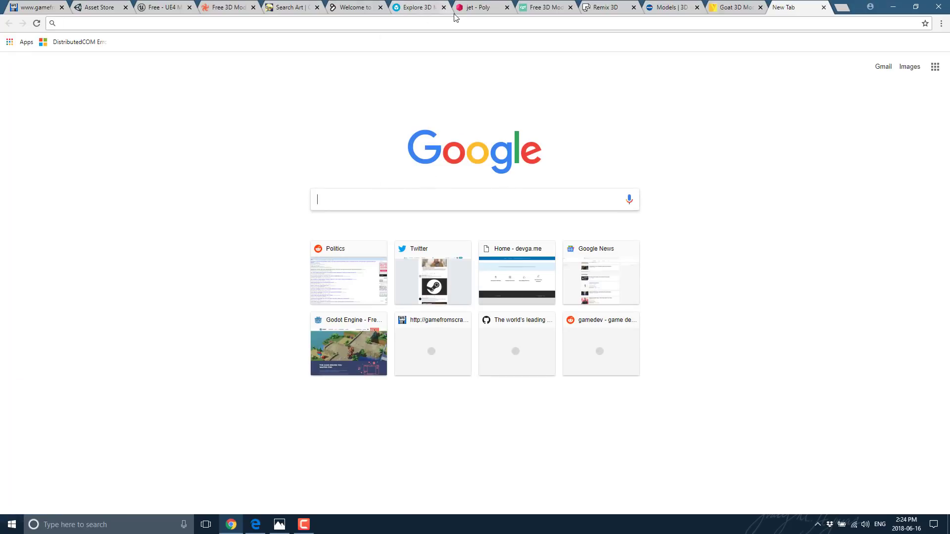
{"action": "type", "text": "clari"}
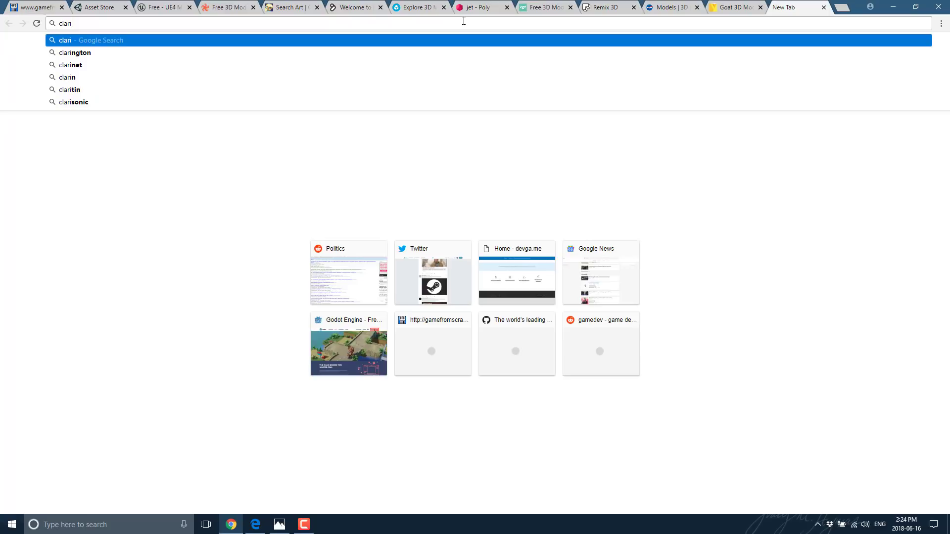
{"action": "type", "text": "claria.io"}
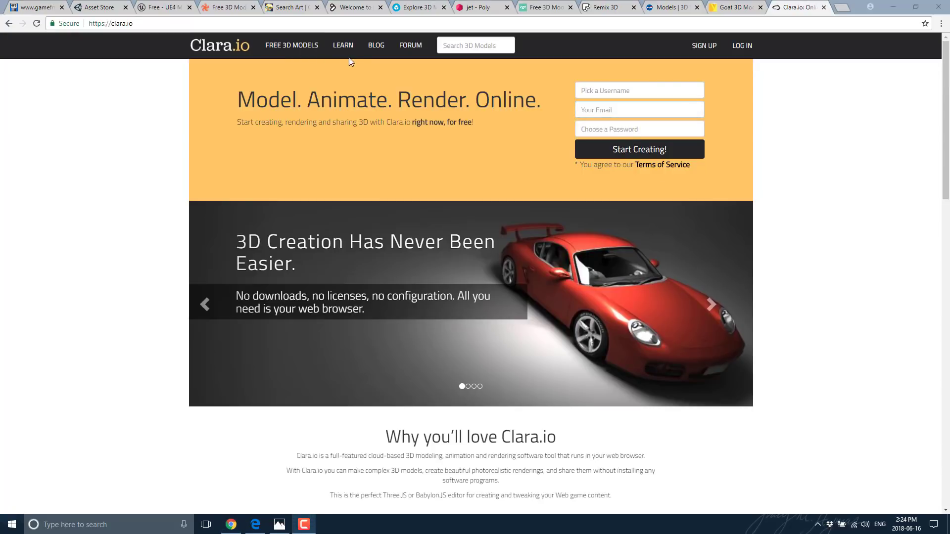
Browse the Clara.io FREE 3D MODELS library's first page, then return to the gamefromscratch tab
{"action": "left_click", "coordinate": [291, 46]}
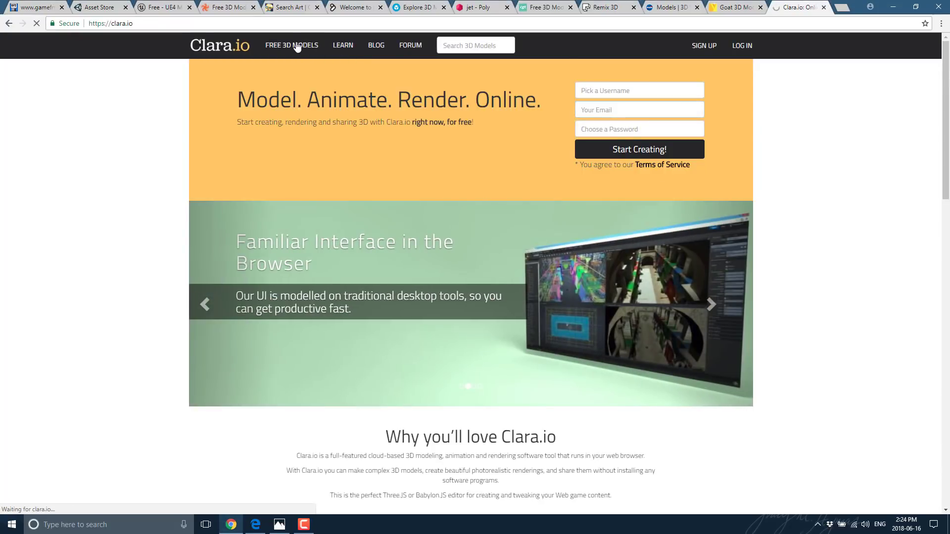
{"action": "left_click", "coordinate": [291, 46]}
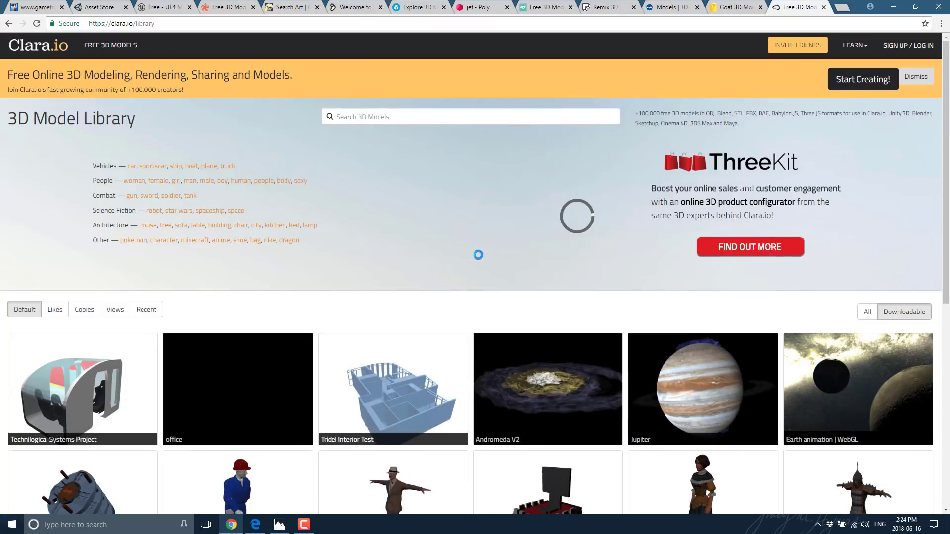
{"action": "mouse_move", "coordinate": [565, 256]}
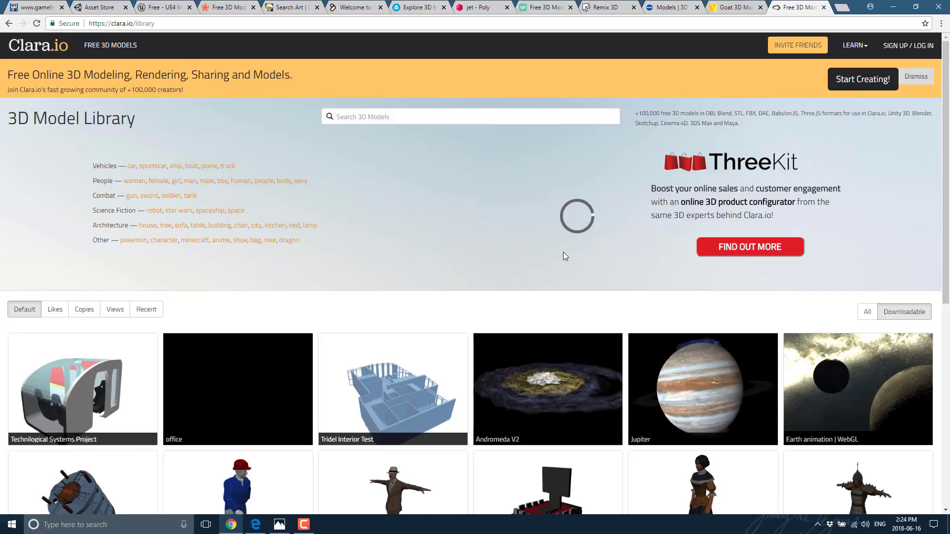
{"action": "scroll", "scroll_direction": "down", "scroll_amount": 3}
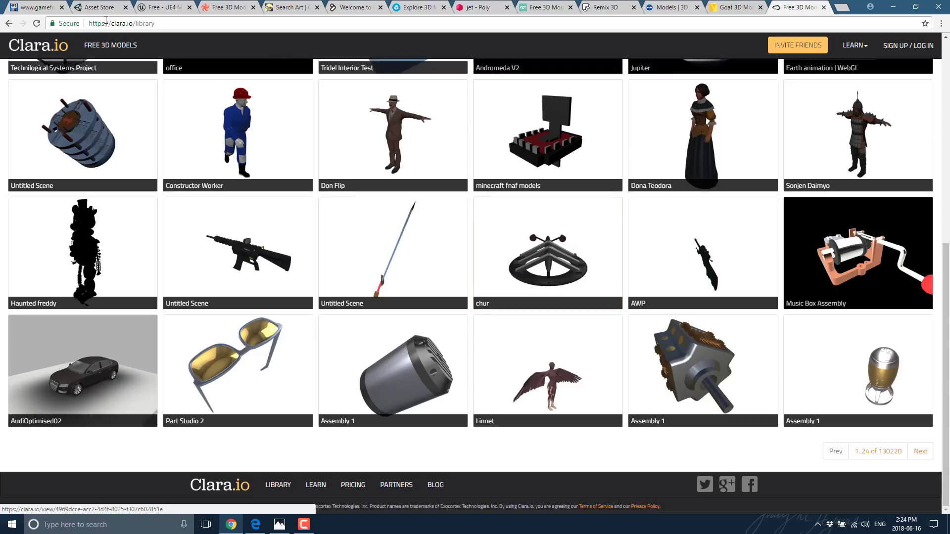
{"action": "left_click", "coordinate": [33, 8]}
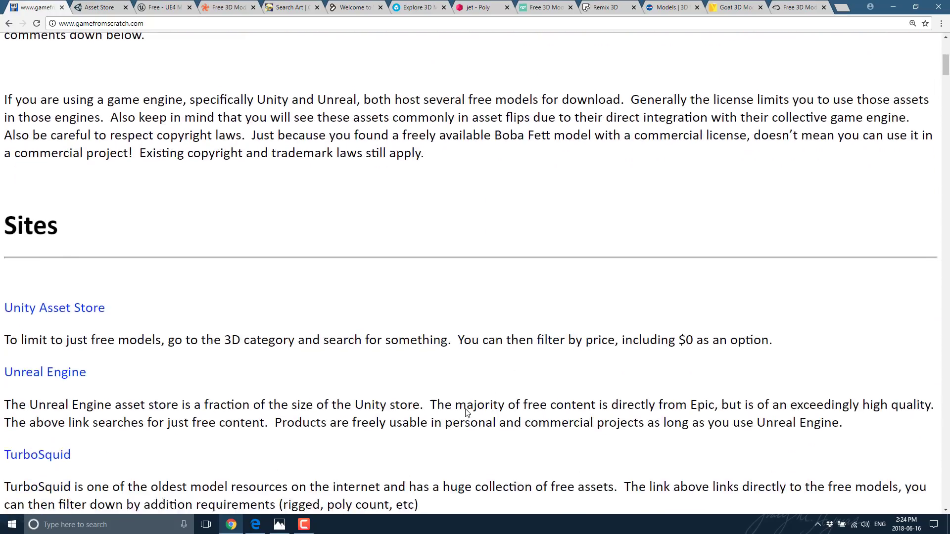
{"action": "scroll", "scroll_direction": "down", "scroll_amount": 3}
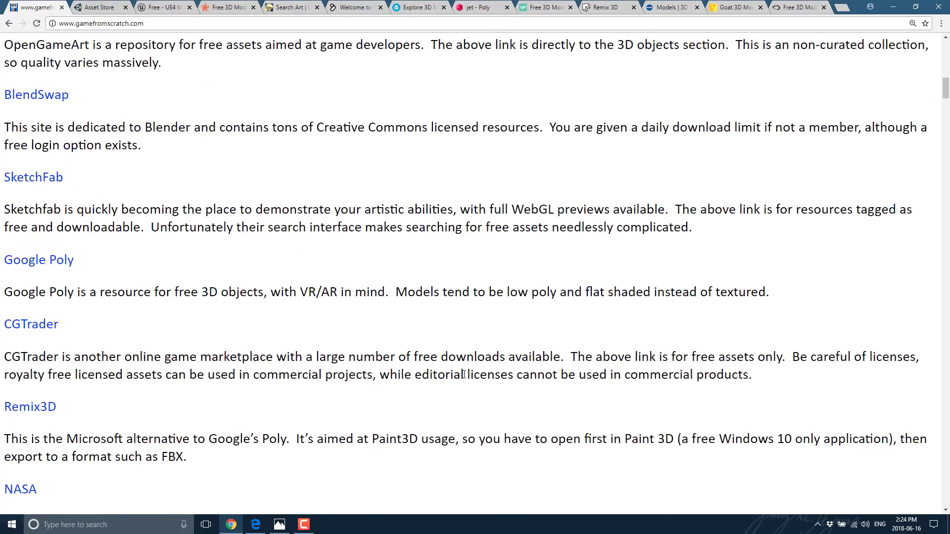
{"action": "scroll", "scroll_direction": "up", "scroll_amount": 3}
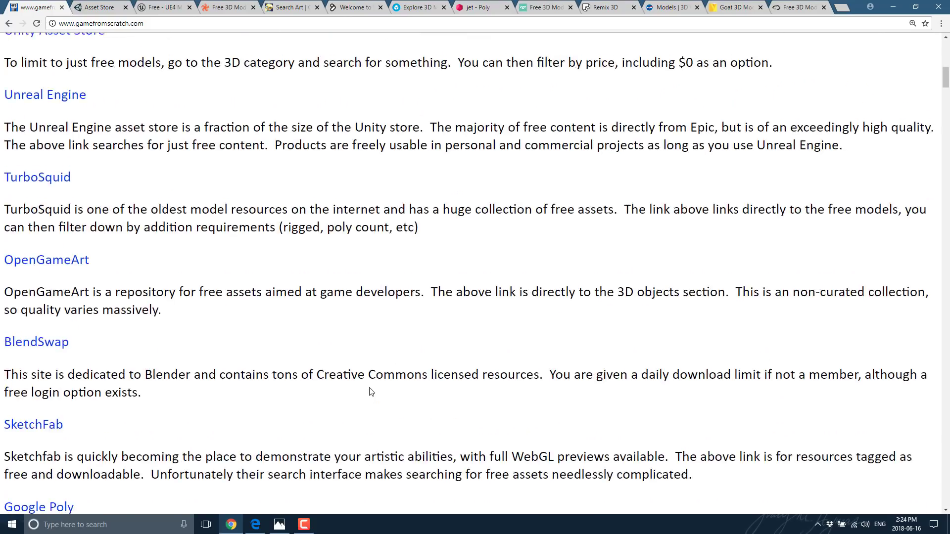
{"action": "scroll", "scroll_direction": "up", "scroll_amount": 3}
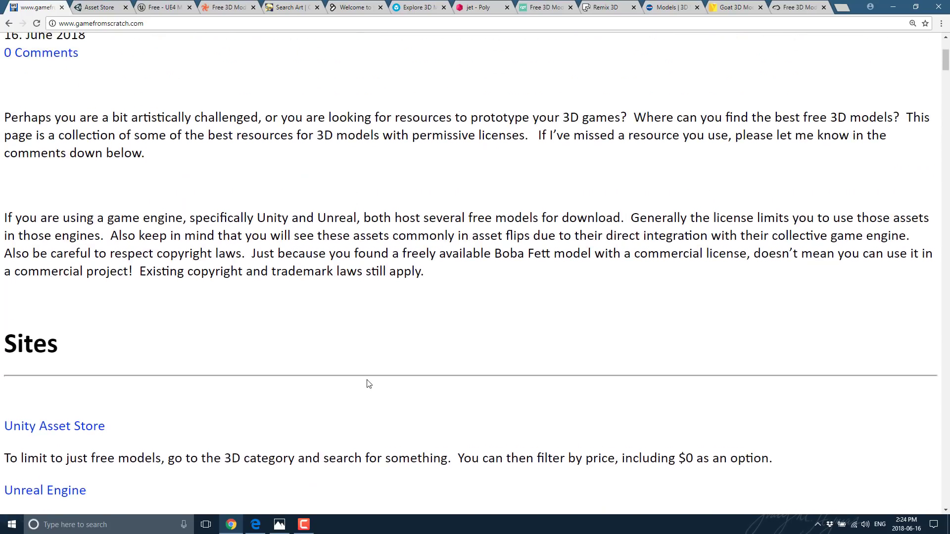